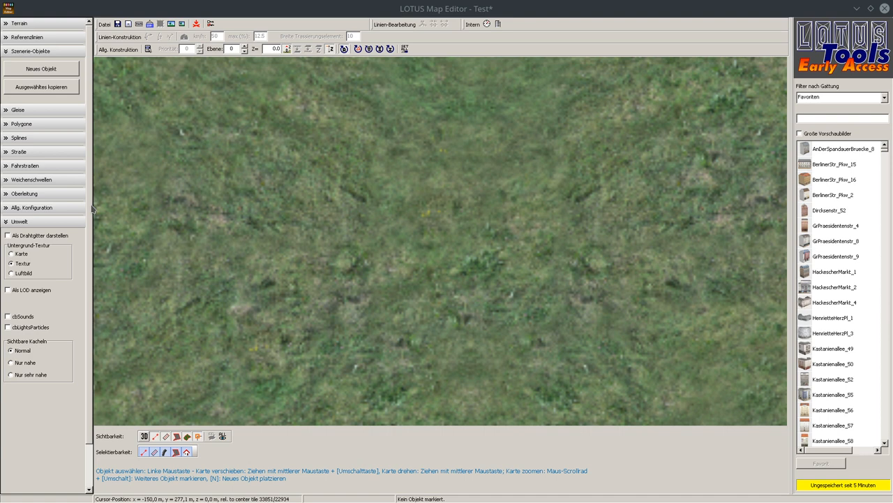
pyautogui.moveTo(379, 154)
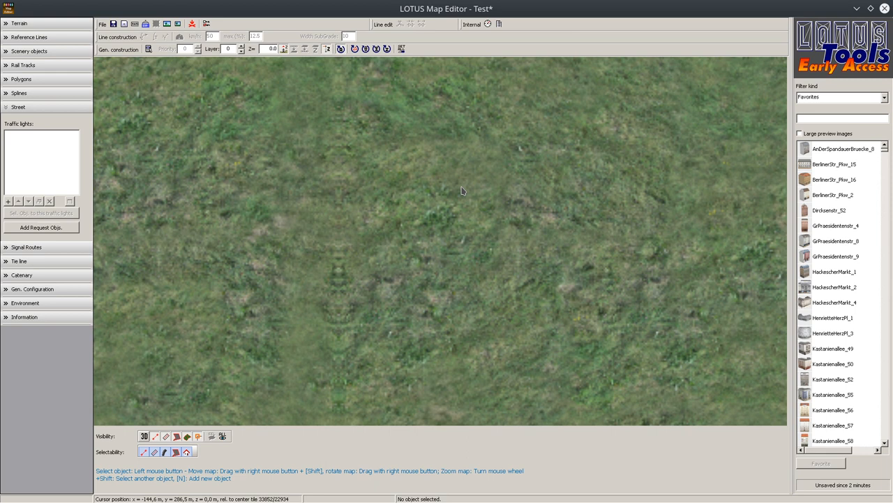
pyautogui.moveTo(366, 238)
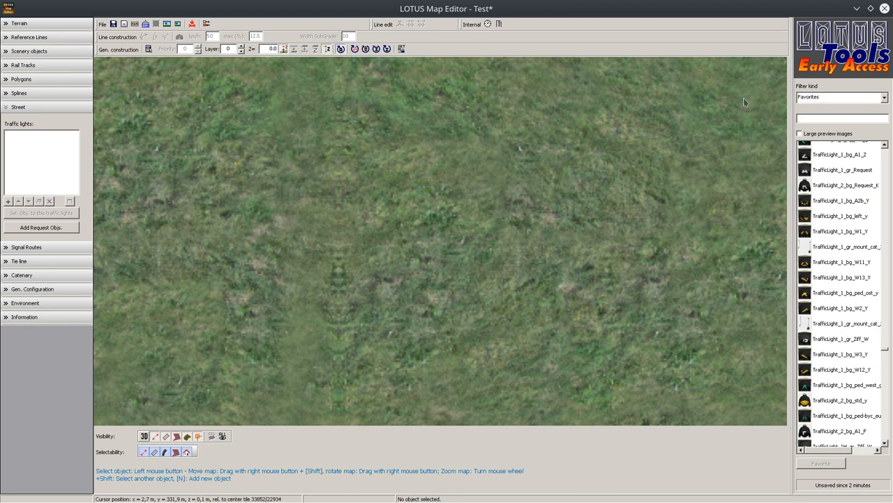
pyautogui.moveTo(722, 112)
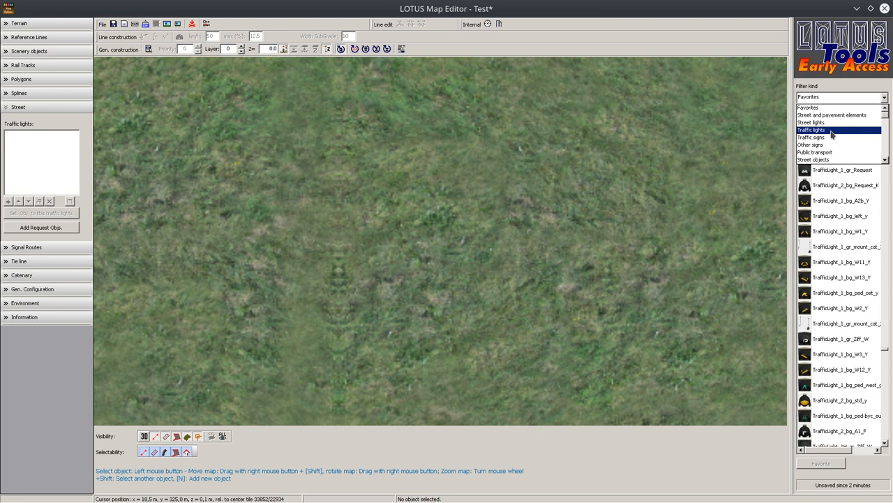
pyautogui.click(841, 97)
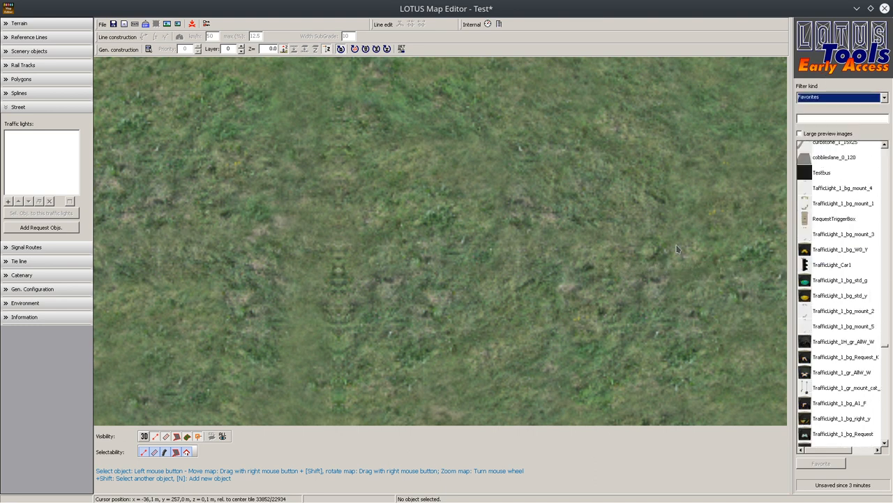
pyautogui.moveTo(530, 170)
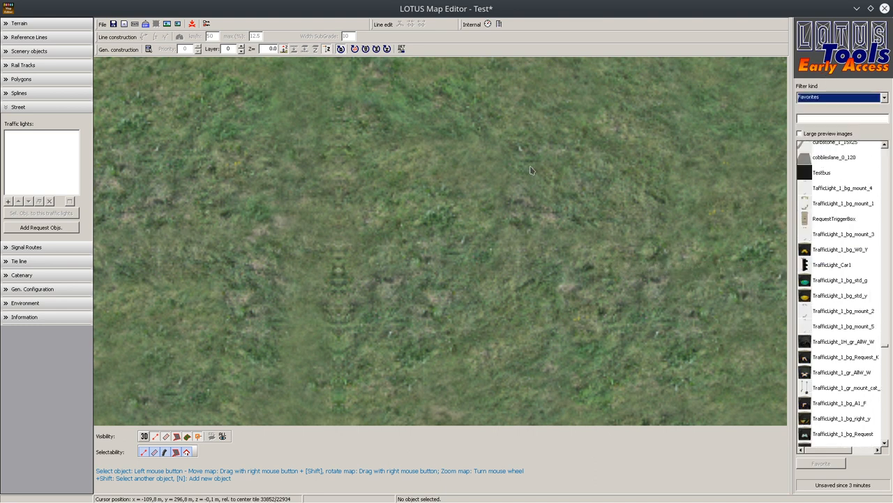
pyautogui.moveTo(521, 171)
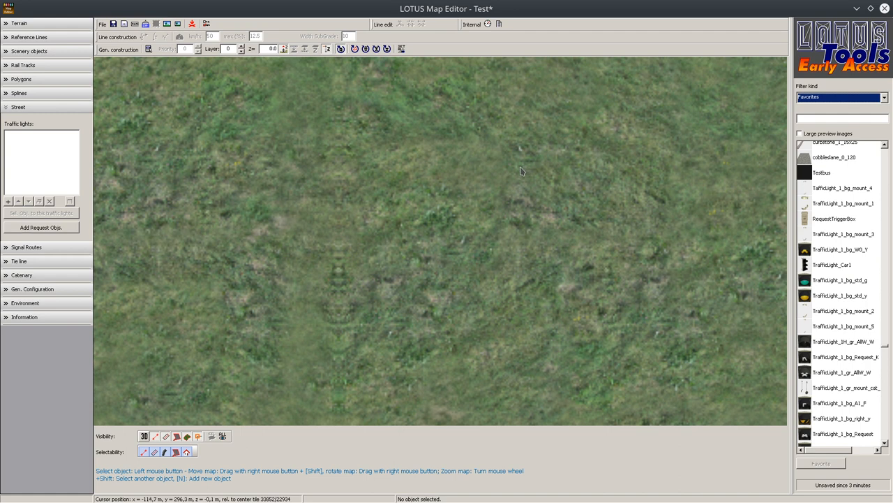
pyautogui.moveTo(604, 159)
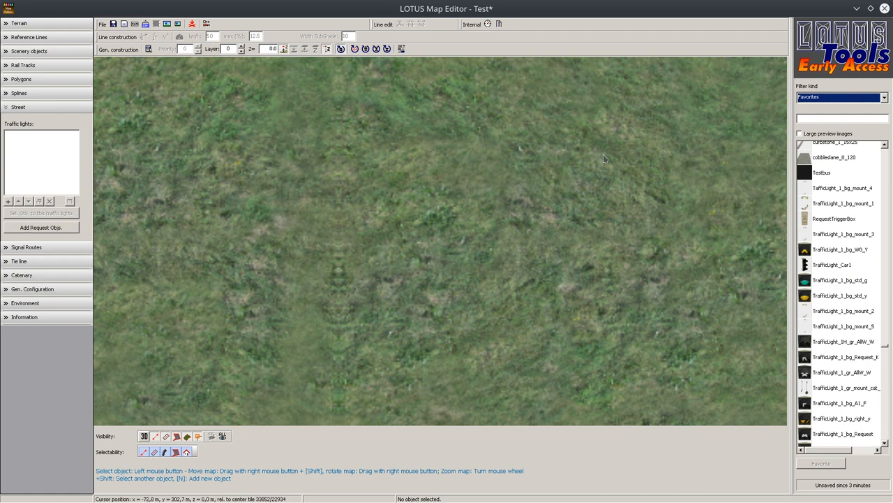
pyautogui.moveTo(593, 160)
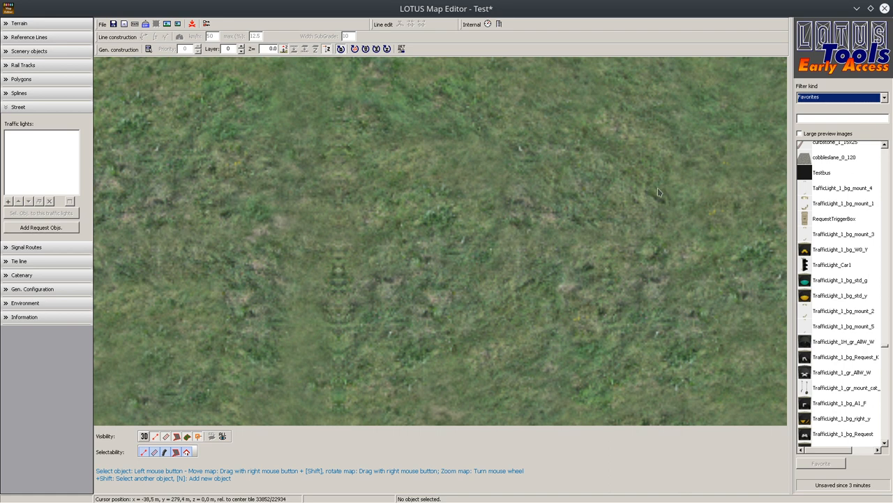
pyautogui.moveTo(657, 191)
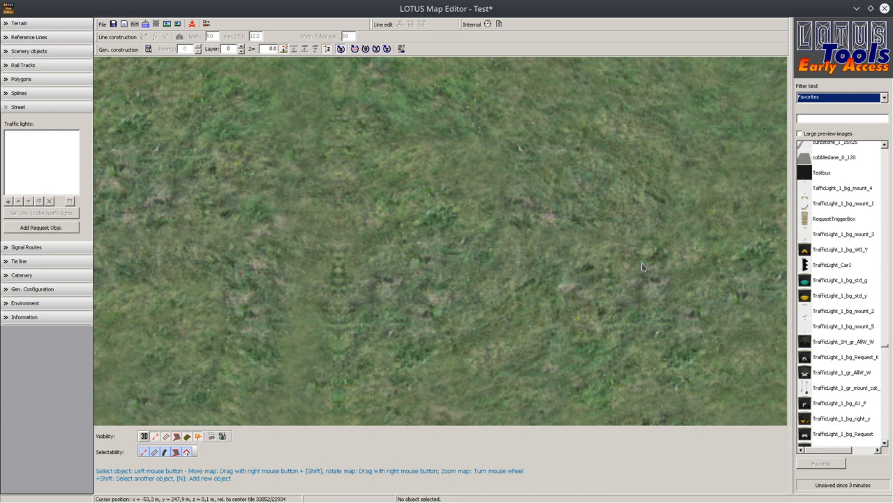
pyautogui.moveTo(645, 263)
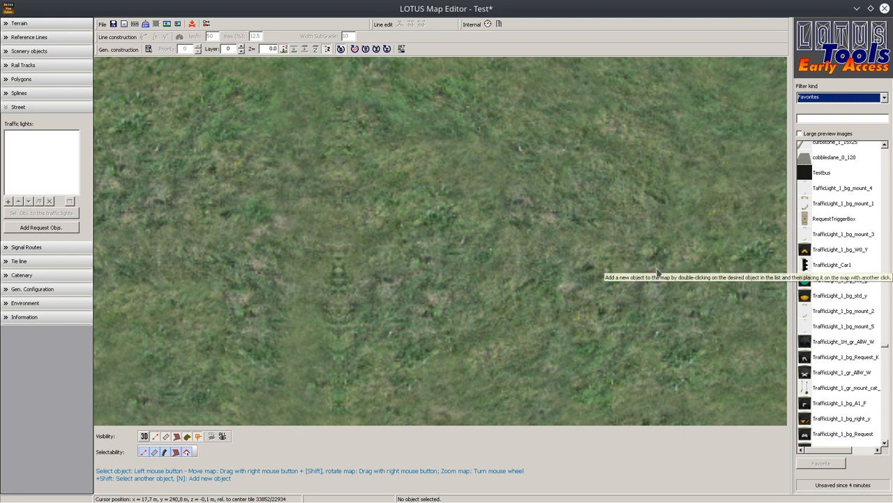
pyautogui.moveTo(632, 281)
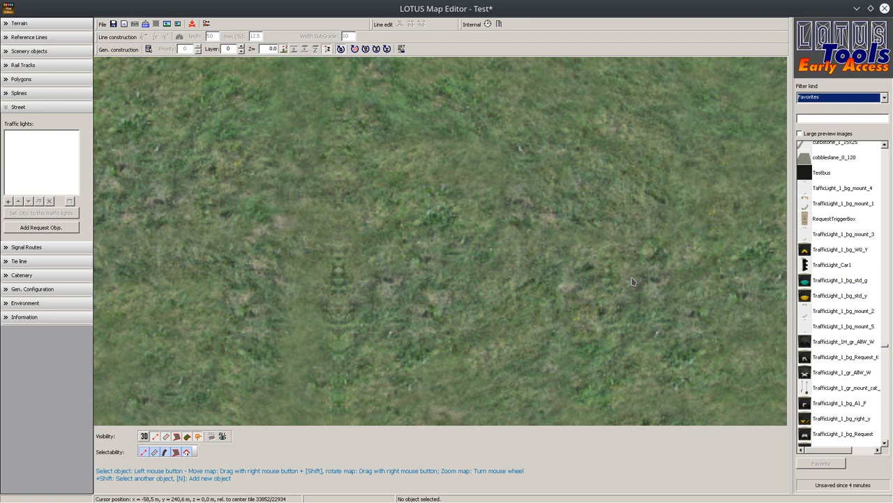
pyautogui.moveTo(648, 249)
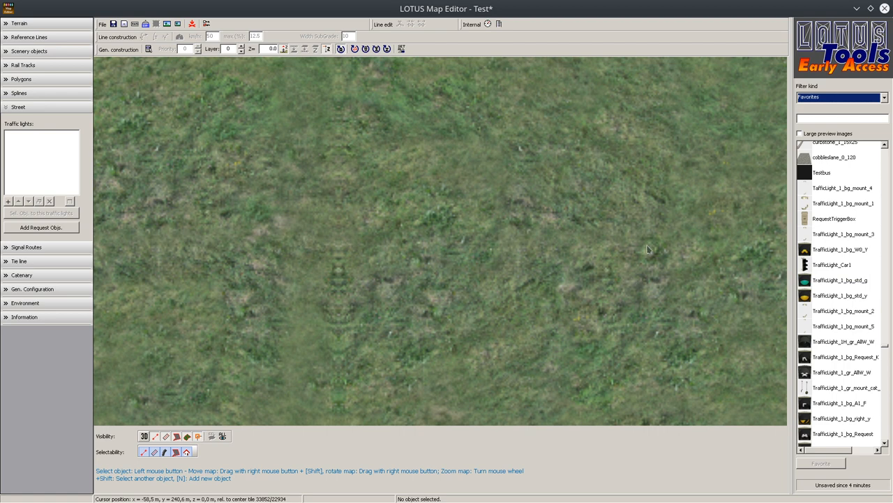
pyautogui.scroll(-3)
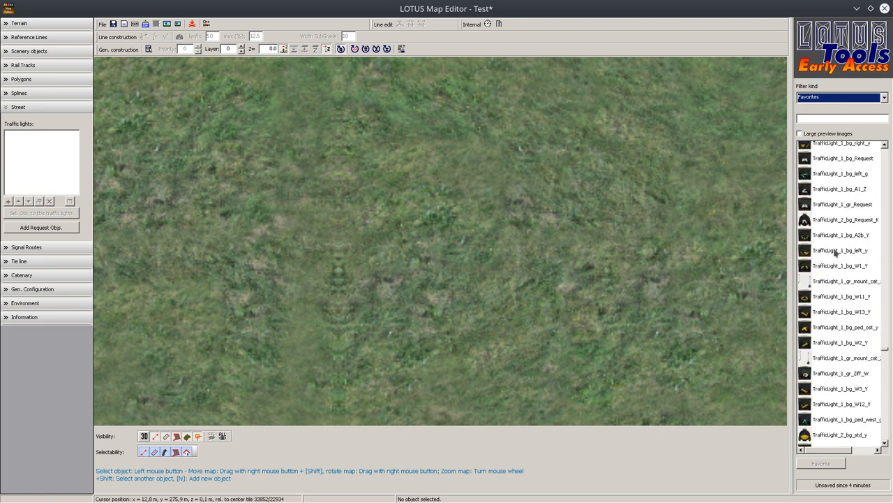
pyautogui.scroll(-3)
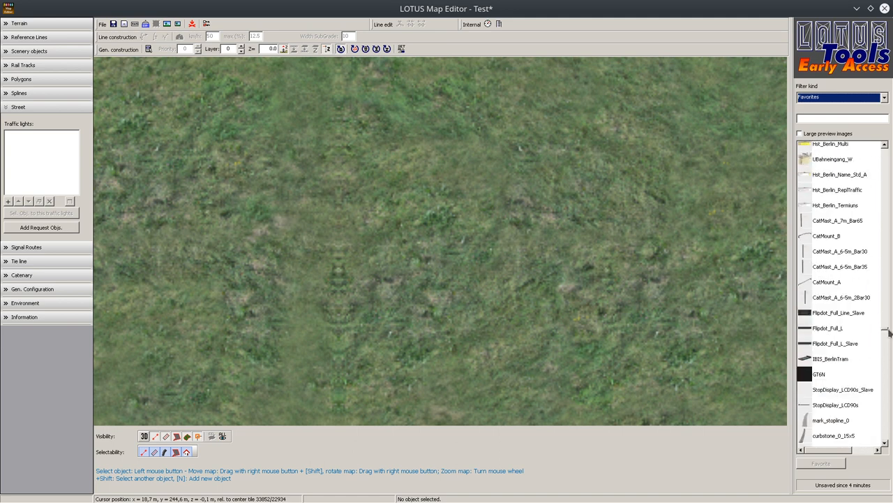
# Step: Scroll the Traffic lights object list to find TrafficLight_Whip and place the whip pole
pyautogui.scroll(-3)
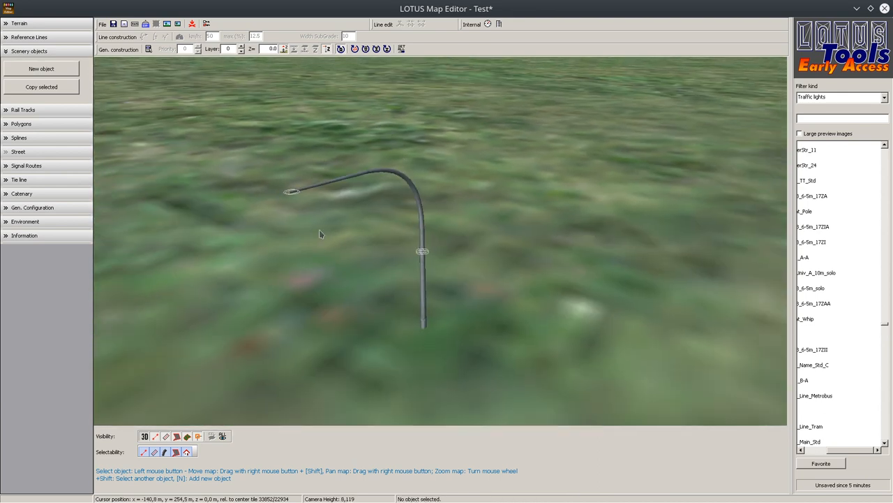
pyautogui.scroll(3)
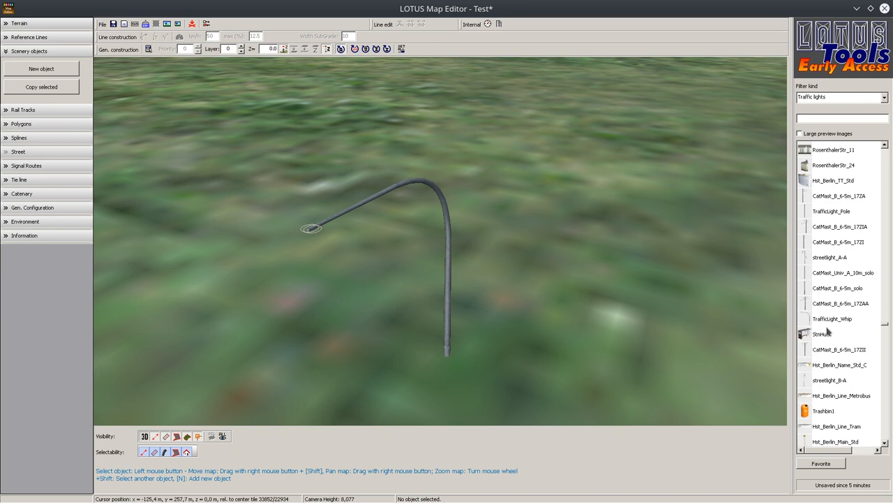
pyautogui.scroll(-3)
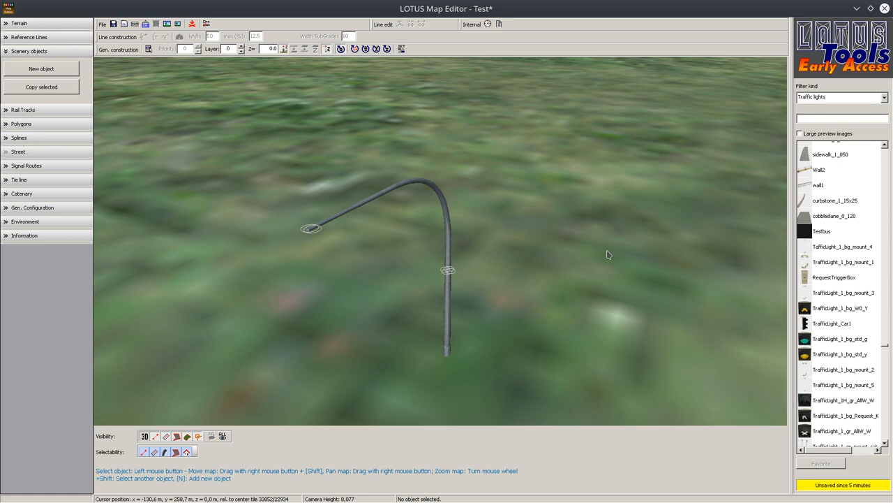
pyautogui.moveTo(630, 254)
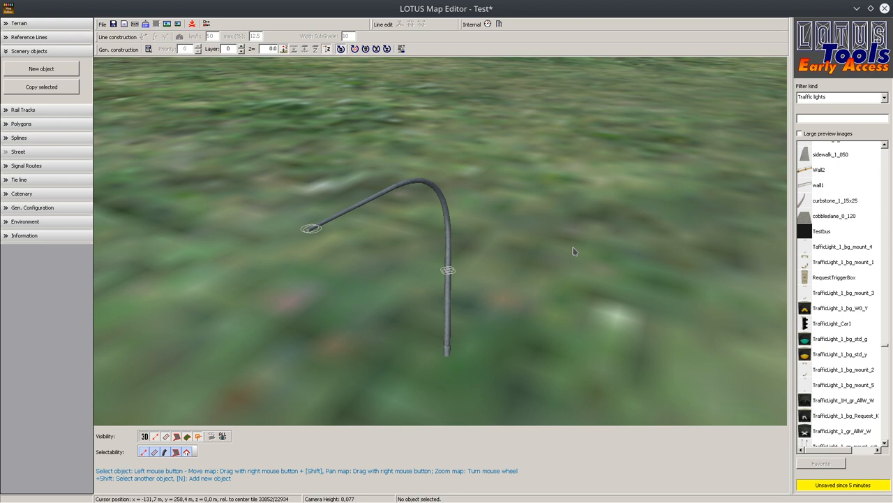
pyautogui.moveTo(548, 270)
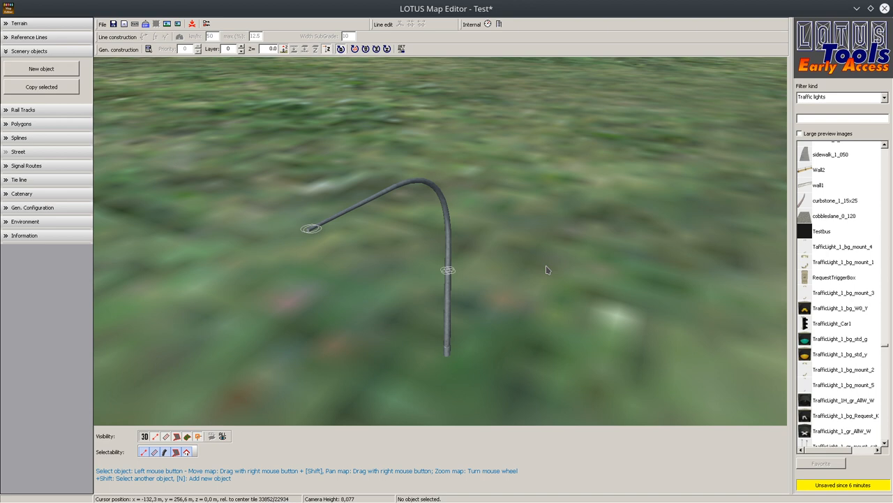
pyautogui.moveTo(608, 226)
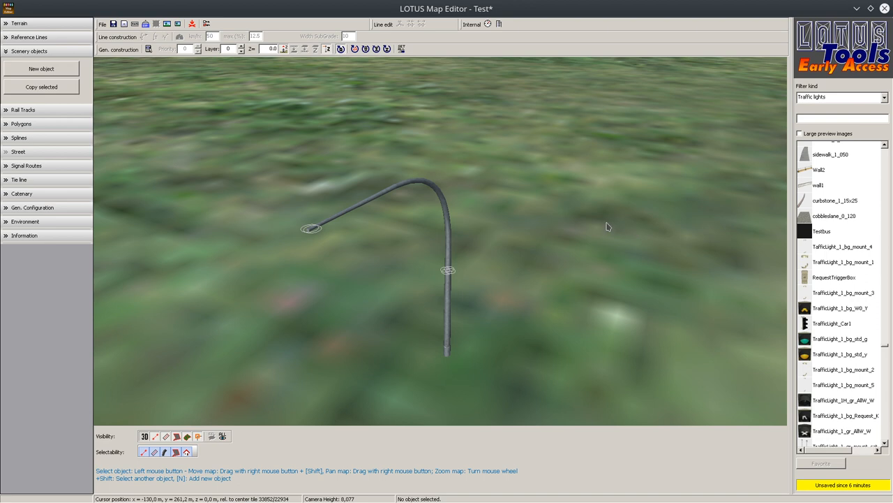
pyautogui.moveTo(677, 379)
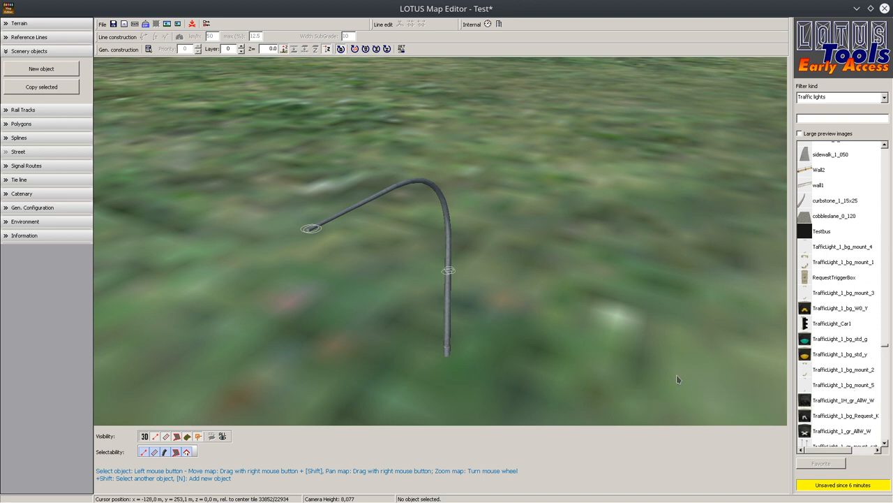
pyautogui.moveTo(619, 371)
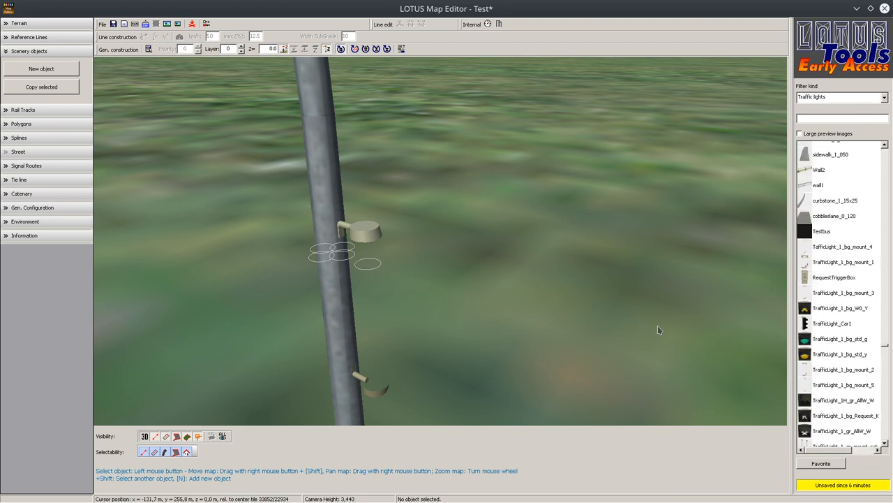
# Step: Pick a TrafficLight_1_bg_mount bracket and place it partway up the whip pole
pyautogui.scroll(-3)
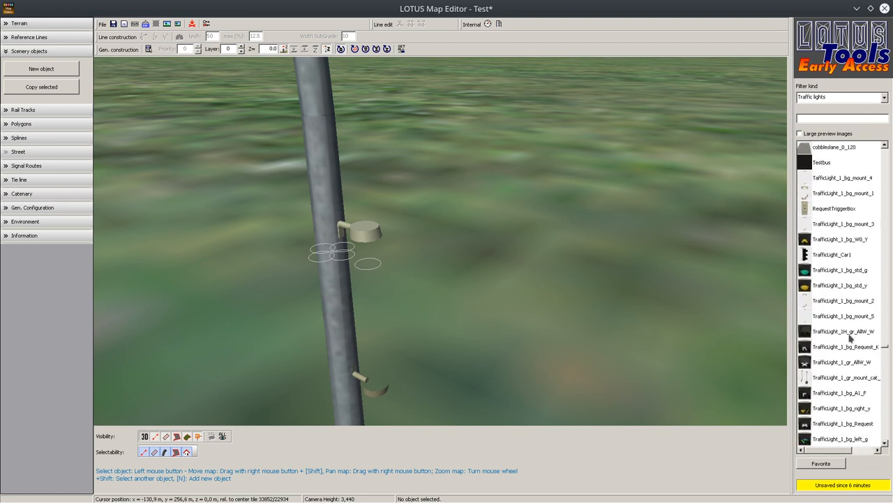
pyautogui.click(843, 300)
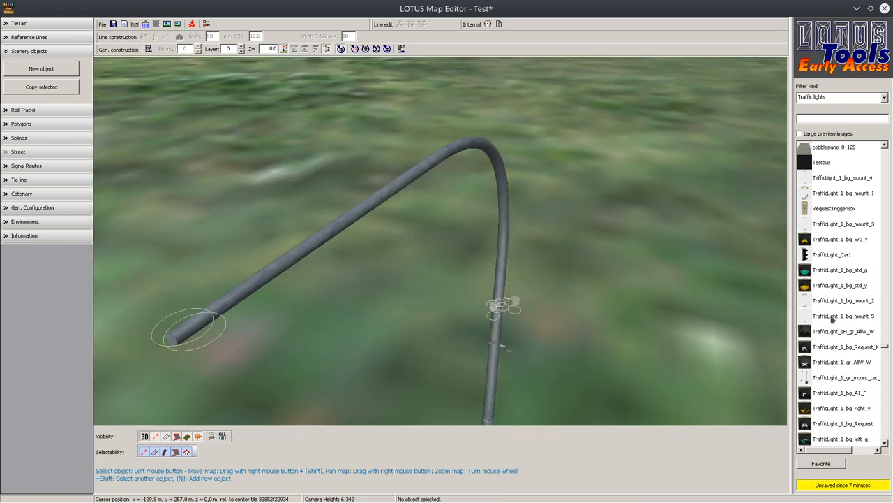
# Step: Place a TrafficLight_1_bg_ovh_blindA backing frame on the arm-end mount, then deselect it
pyautogui.scroll(-3)
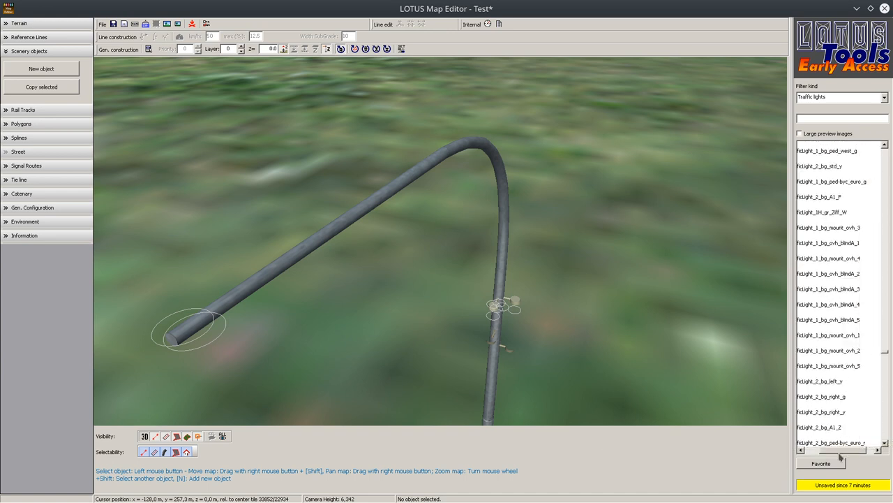
pyautogui.moveTo(841, 372)
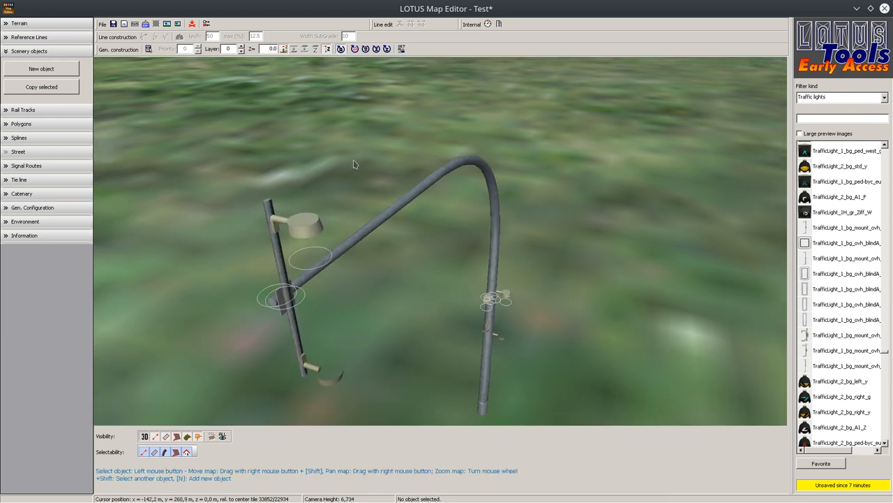
pyautogui.moveTo(393, 299)
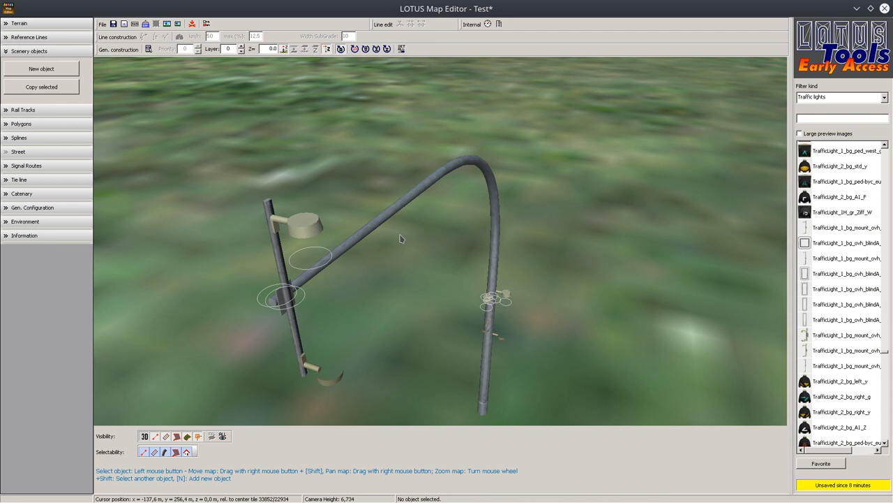
pyautogui.moveTo(417, 270)
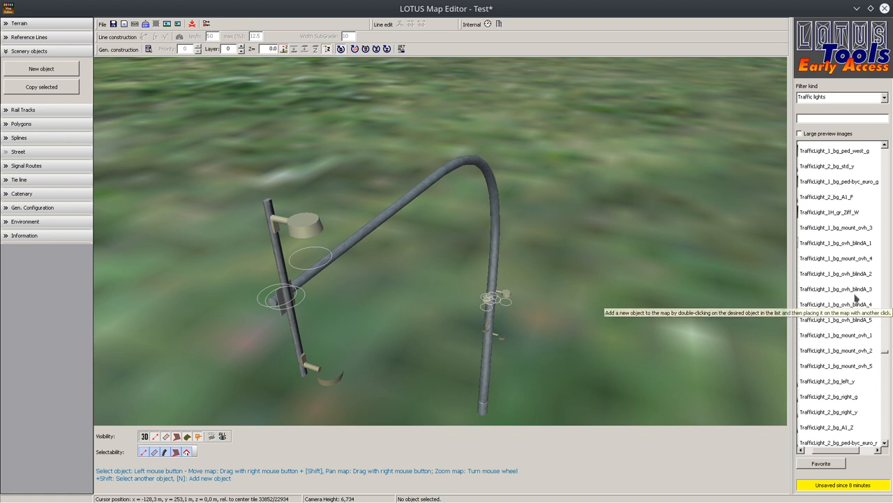
pyautogui.doubleClick(835, 289)
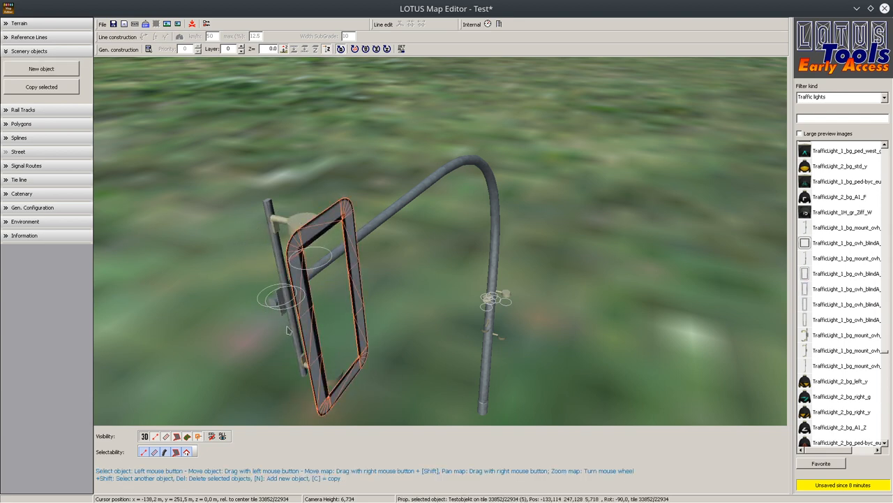
pyautogui.click(334, 132)
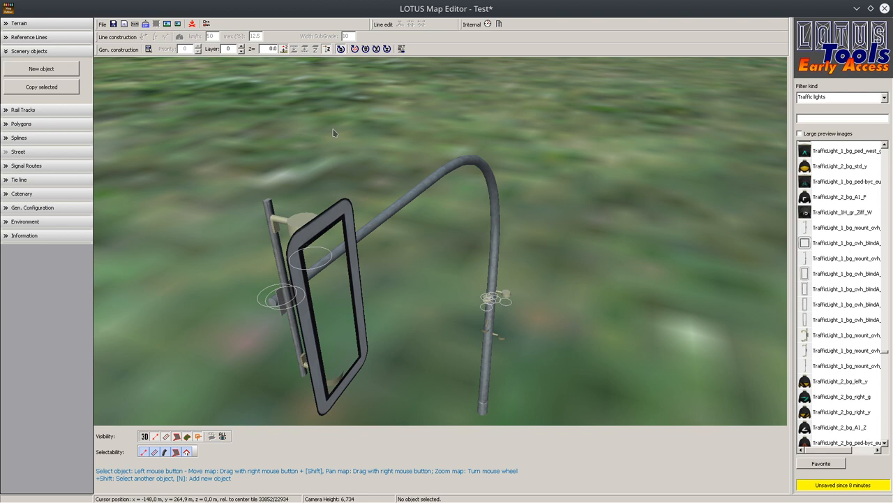
# Step: Place the TrafficLight_1_bg_std car lamps in the signal head and select the TrafficLight_1_bg_ped_west_r pedestrian lamp
pyautogui.scroll(-3)
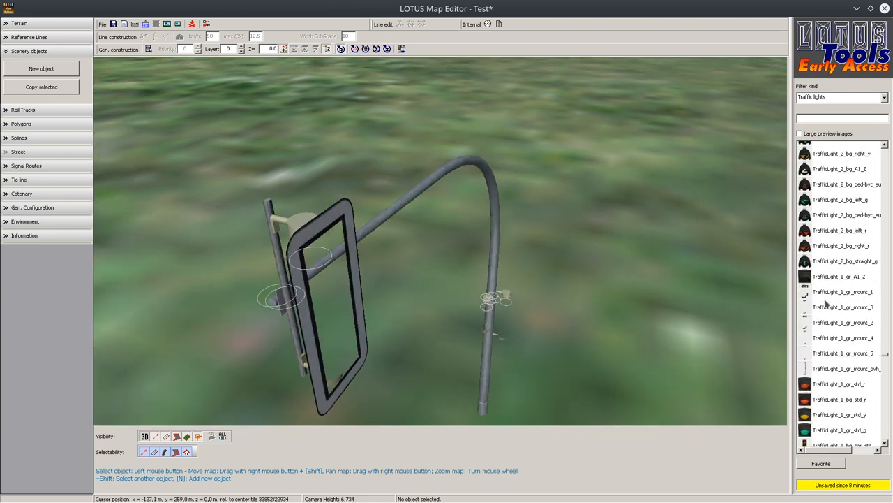
pyautogui.scroll(-3)
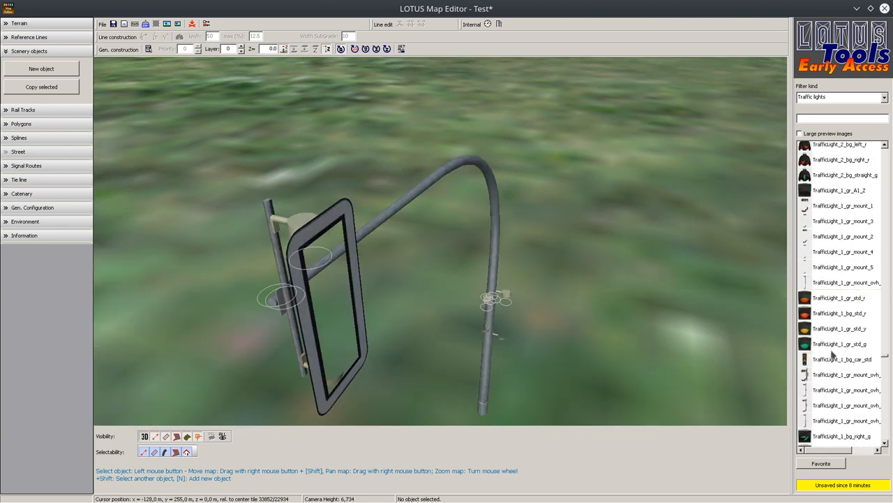
pyautogui.moveTo(839, 349)
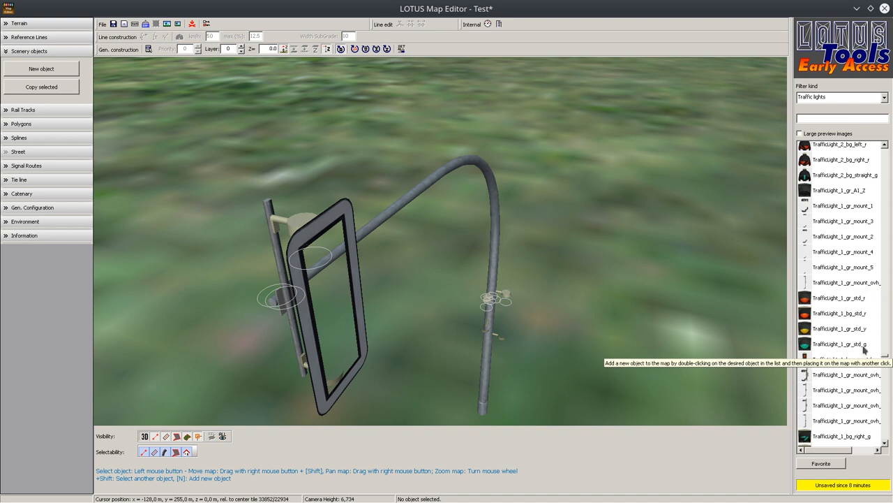
pyautogui.moveTo(868, 317)
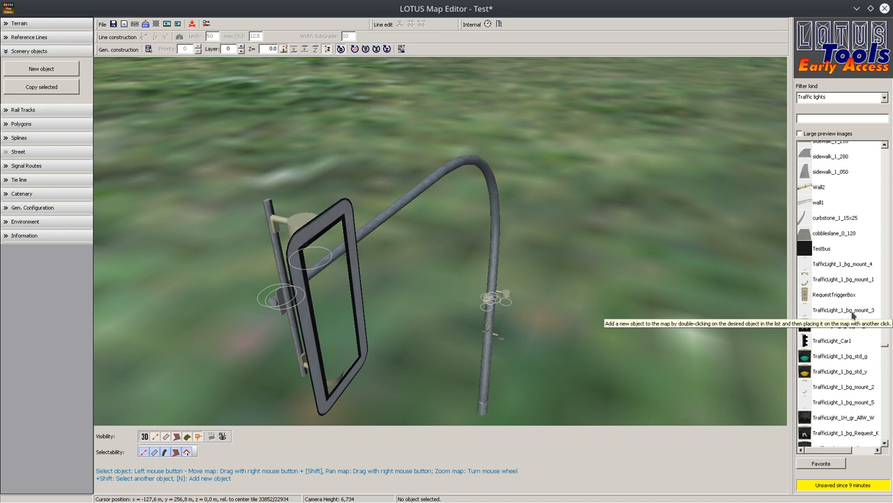
pyautogui.moveTo(855, 314)
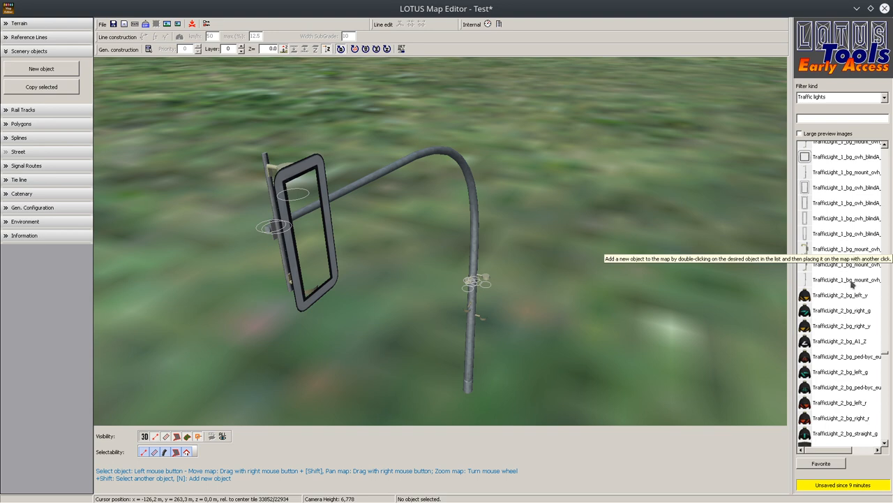
pyautogui.scroll(-3)
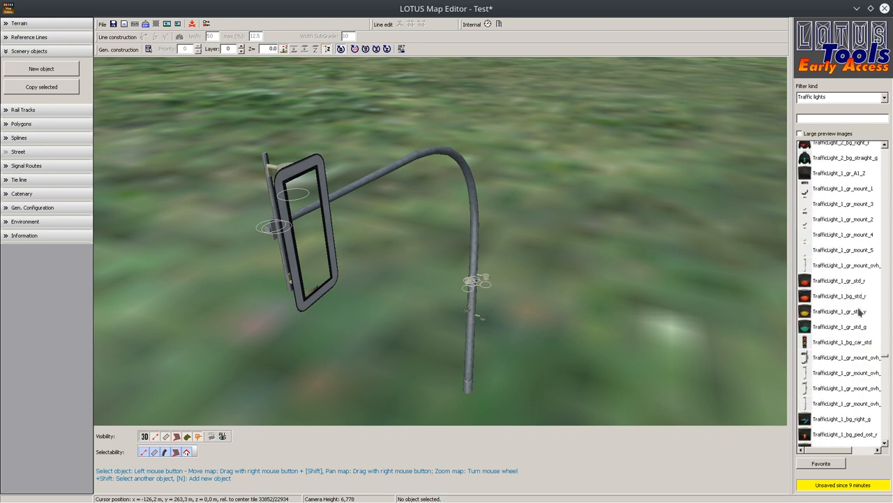
pyautogui.moveTo(840, 310)
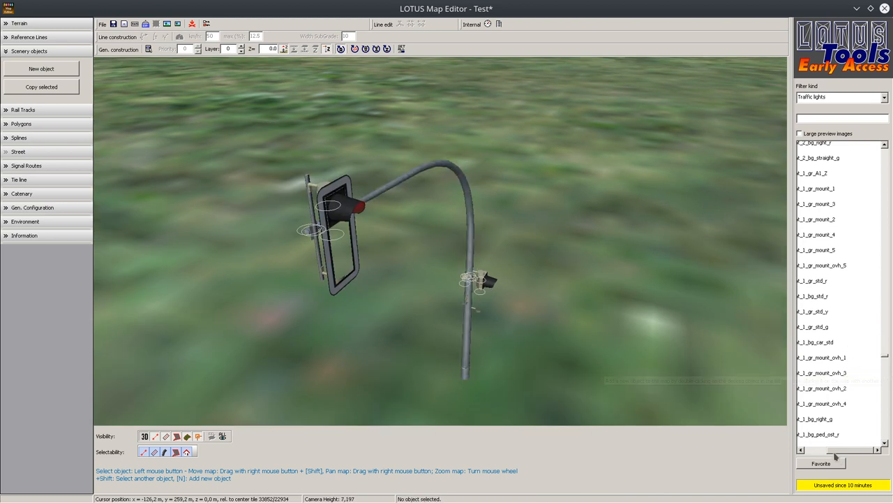
pyautogui.click(813, 311)
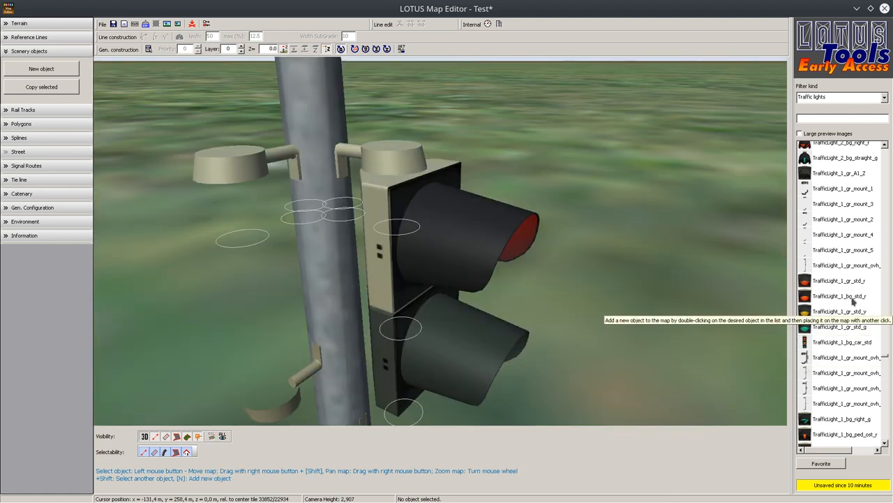
pyautogui.moveTo(651, 262)
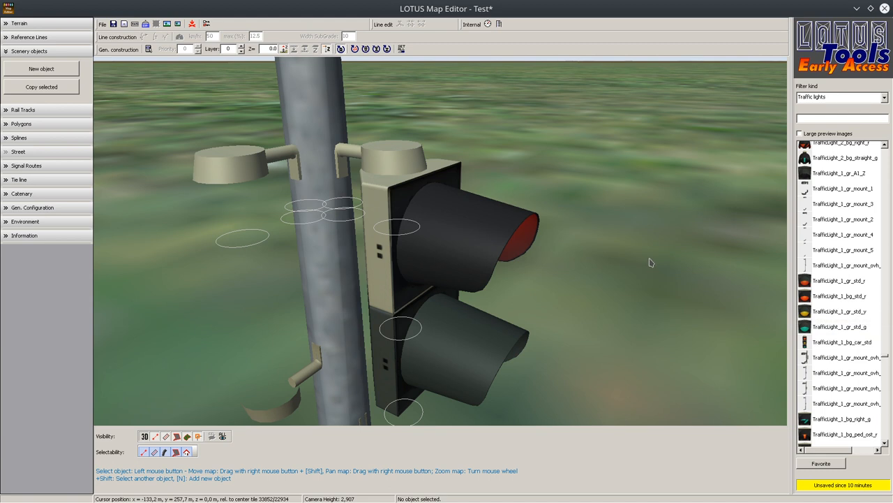
pyautogui.moveTo(618, 260)
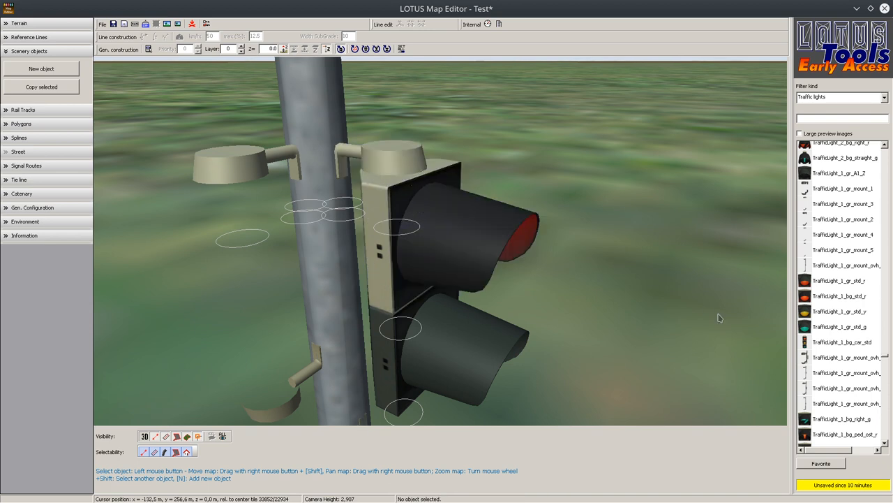
pyautogui.click(838, 274)
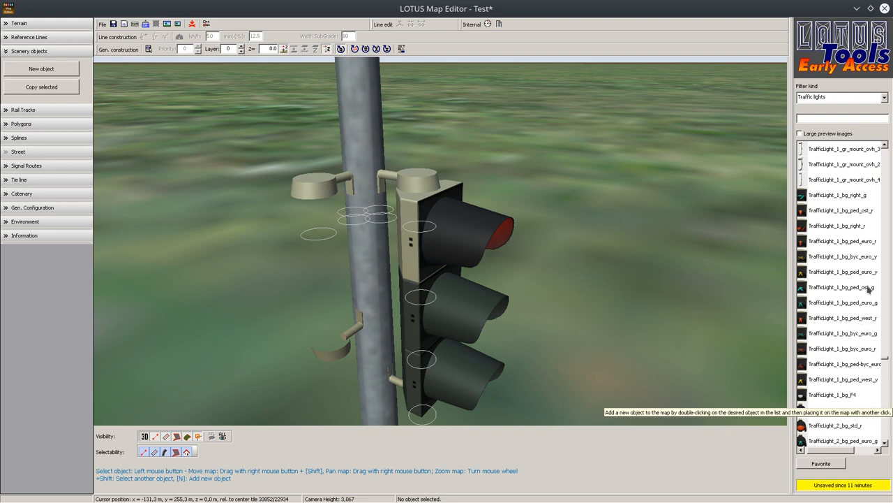
pyautogui.scroll(-3)
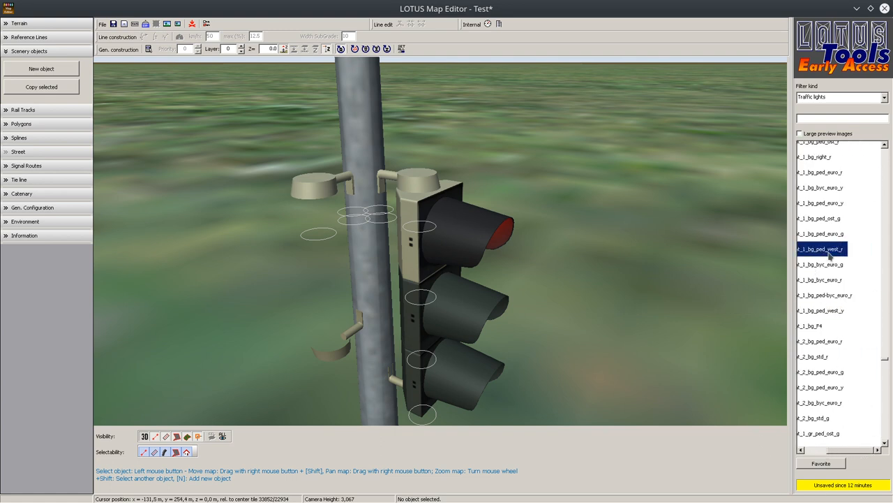
pyautogui.moveTo(842, 249)
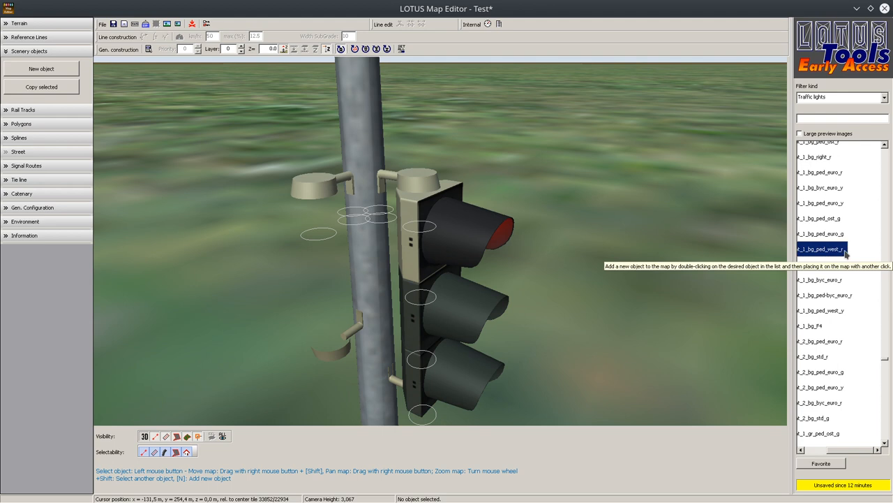
pyautogui.doubleClick(820, 249)
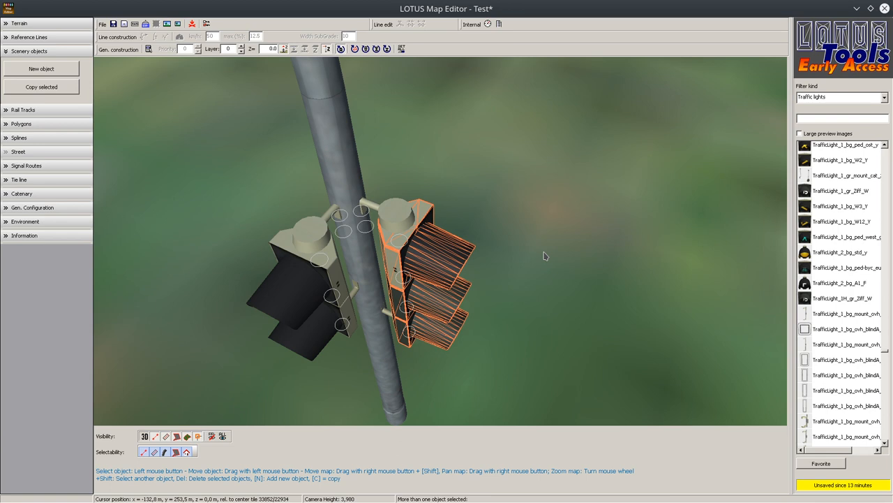
pyautogui.moveTo(560, 250)
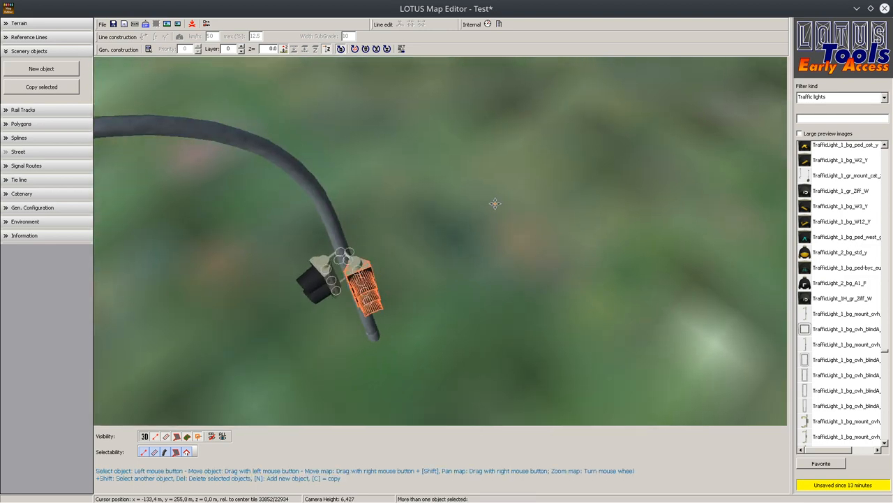
pyautogui.scroll(-3)
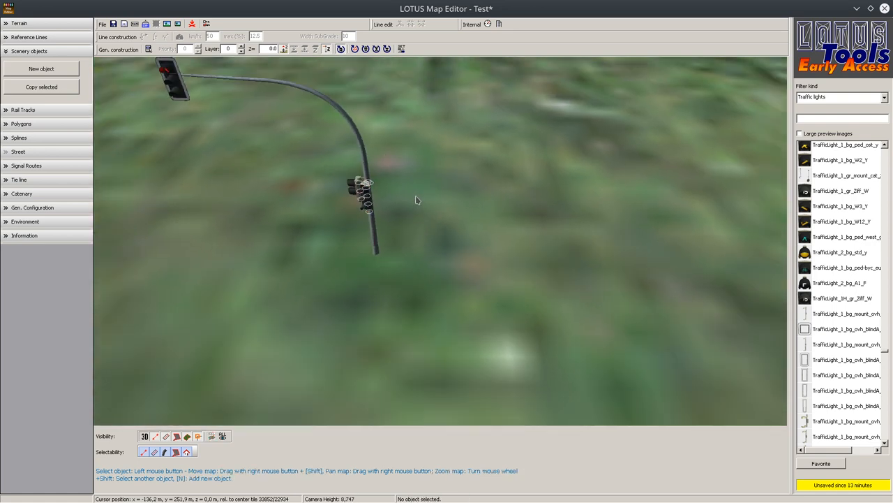
pyautogui.scroll(-3)
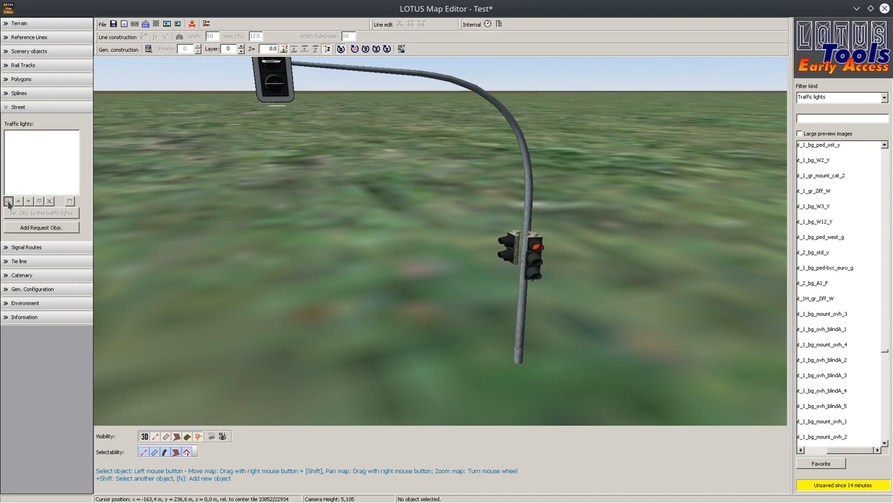
# Step: Add a new traffic light system named 'test' in the Street panel
pyautogui.click(8, 201)
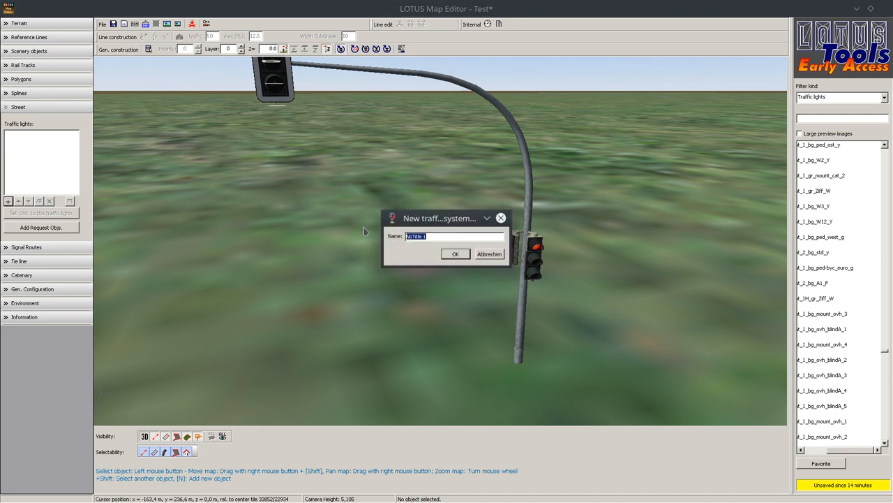
pyautogui.write('test')
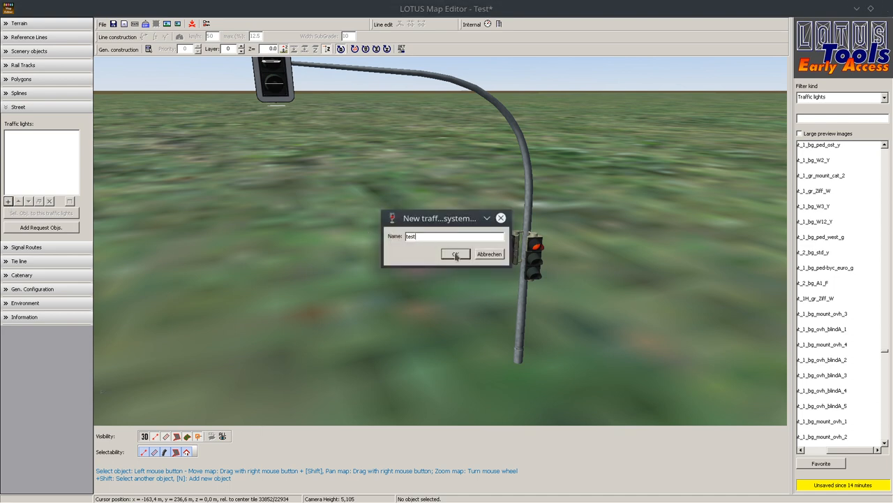
pyautogui.click(455, 254)
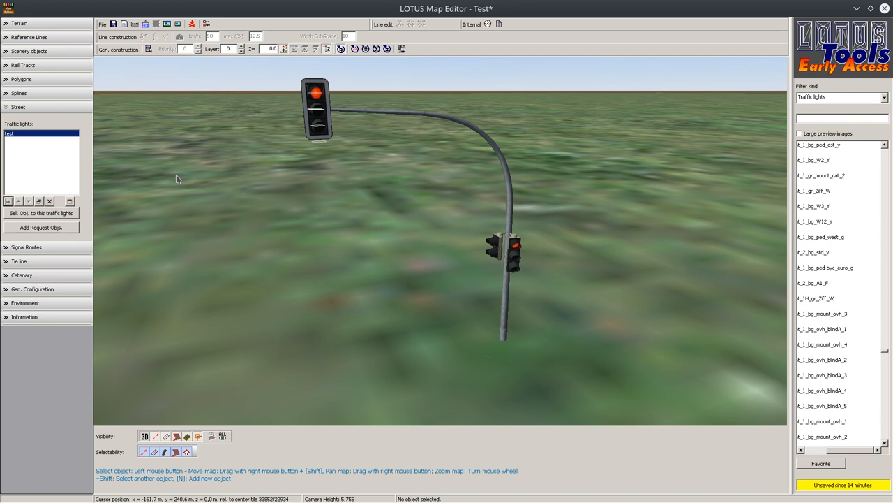
pyautogui.moveTo(100, 158)
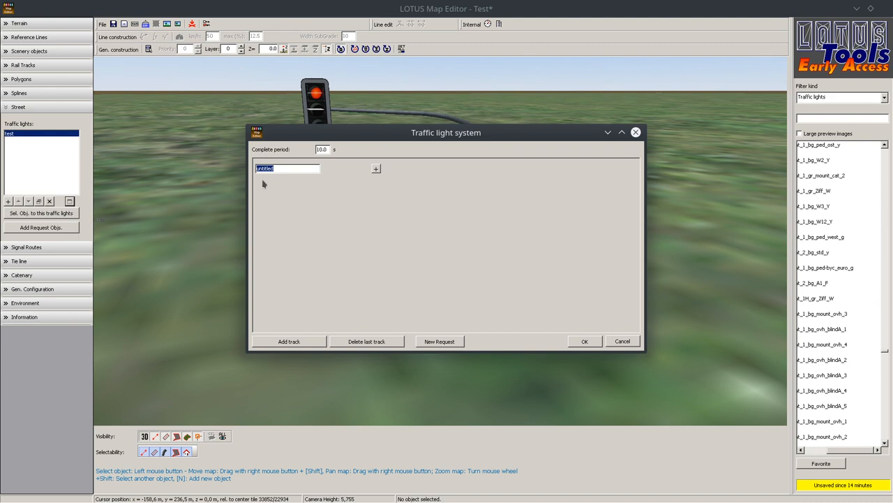
pyautogui.moveTo(80, 208)
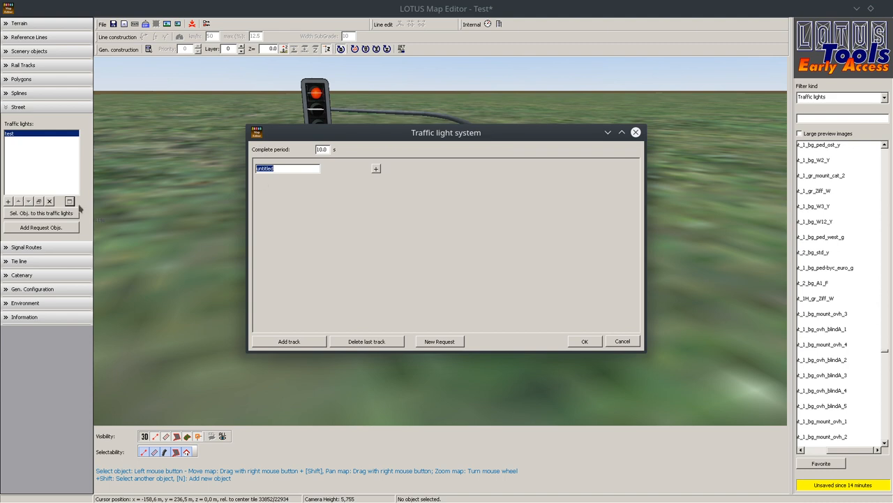
pyautogui.moveTo(464, 284)
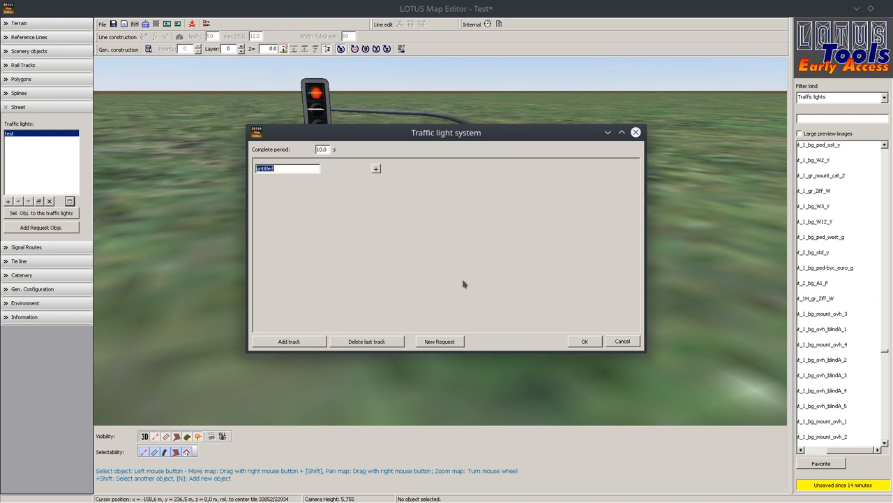
pyautogui.moveTo(426, 272)
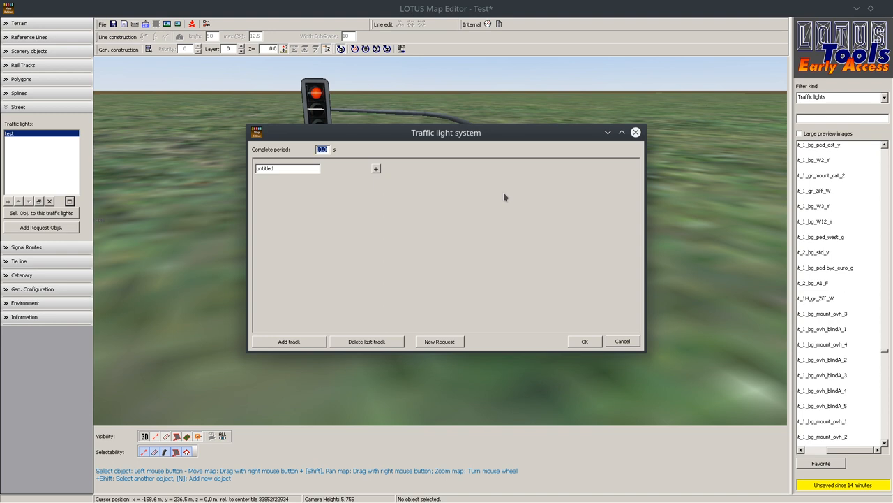
pyautogui.moveTo(490, 201)
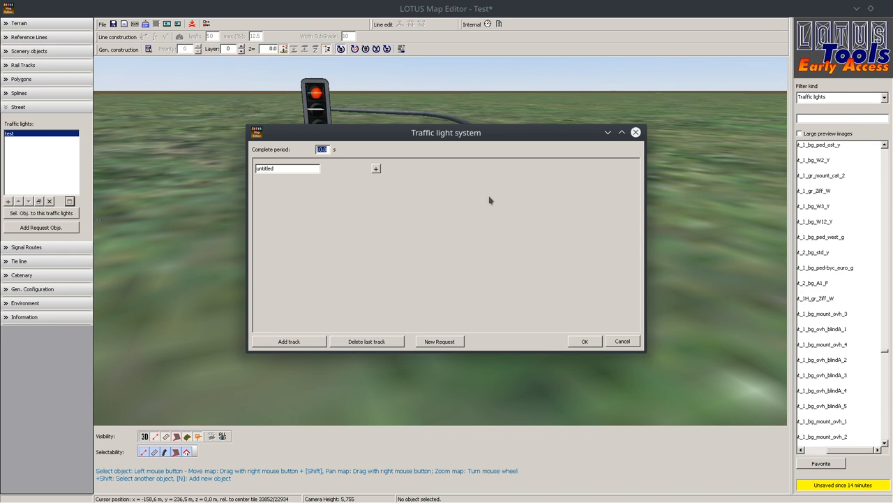
pyautogui.moveTo(489, 198)
pyautogui.write('50')
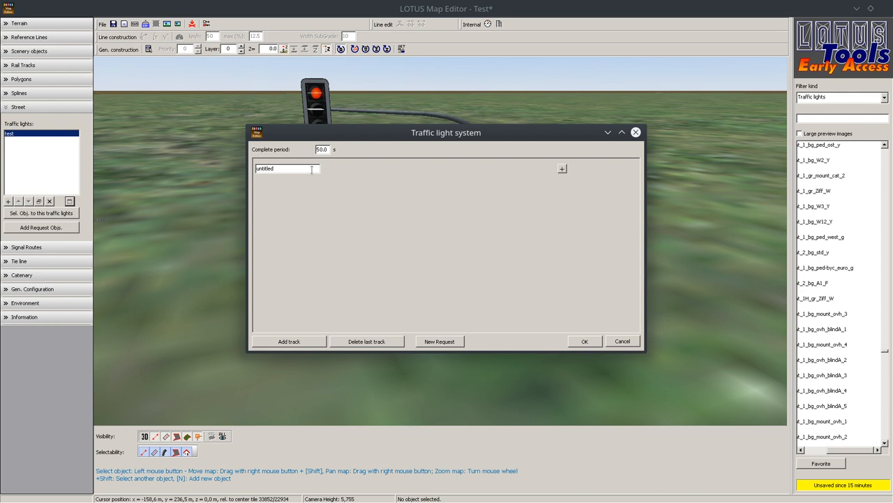
pyautogui.moveTo(345, 136)
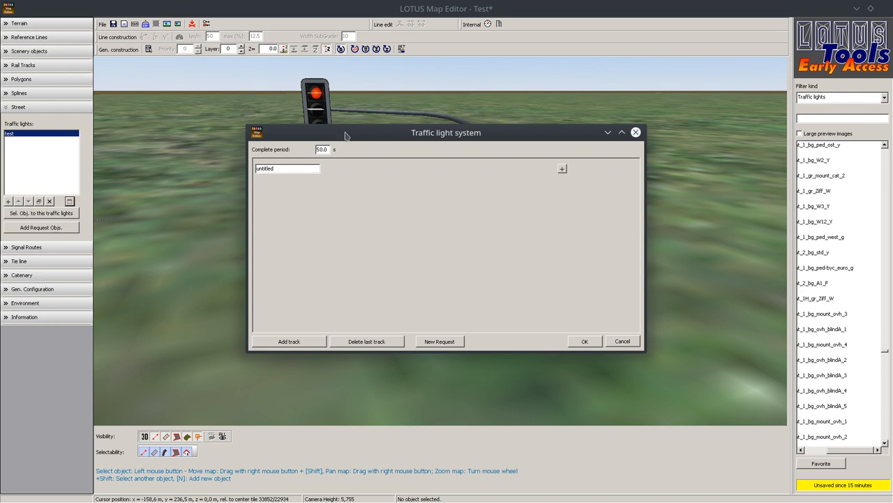
pyautogui.moveTo(307, 165)
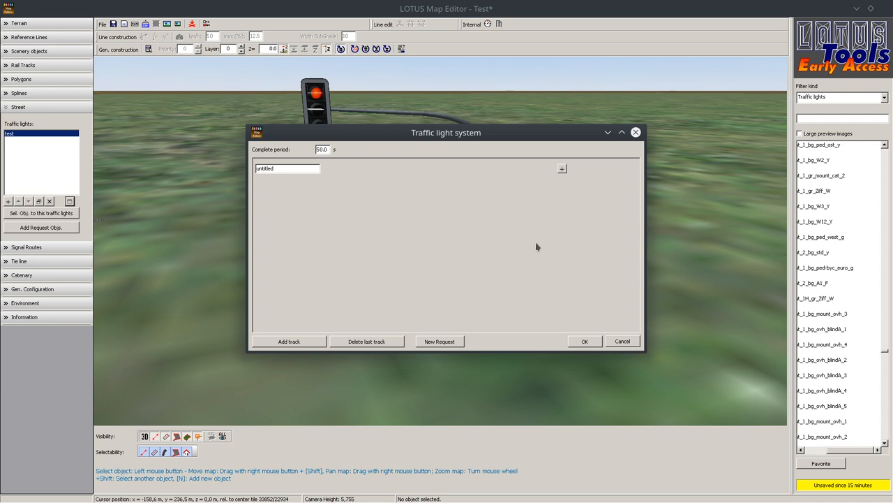
pyautogui.moveTo(464, 227)
pyautogui.write('100')
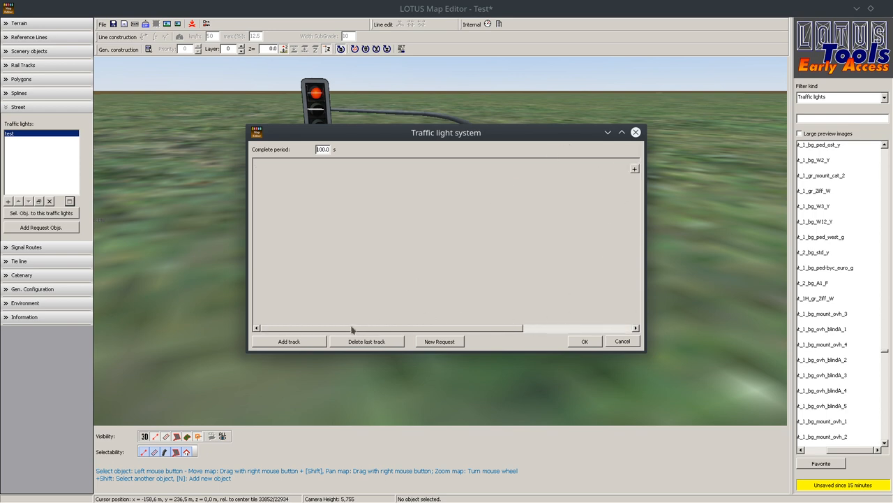
# Step: Open the 'test' system's Traffic light system dialog and set Complete period to 50.0
pyautogui.click(634, 168)
pyautogui.write('50')
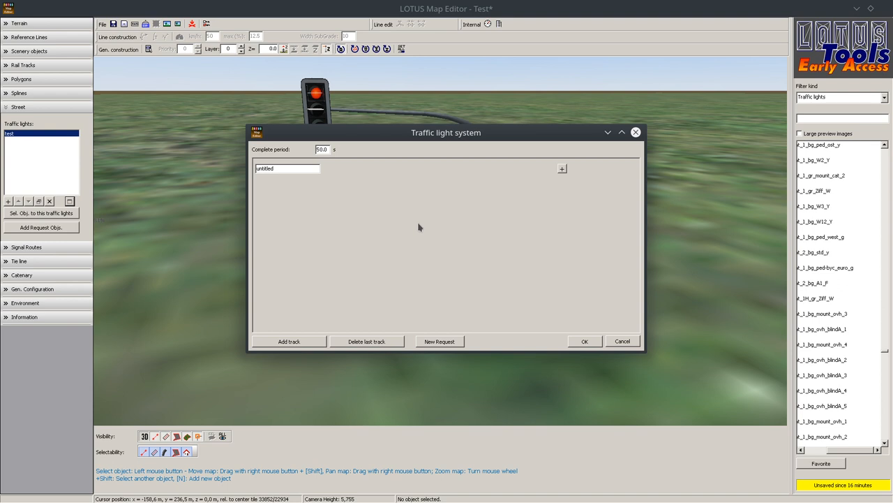
pyautogui.moveTo(421, 237)
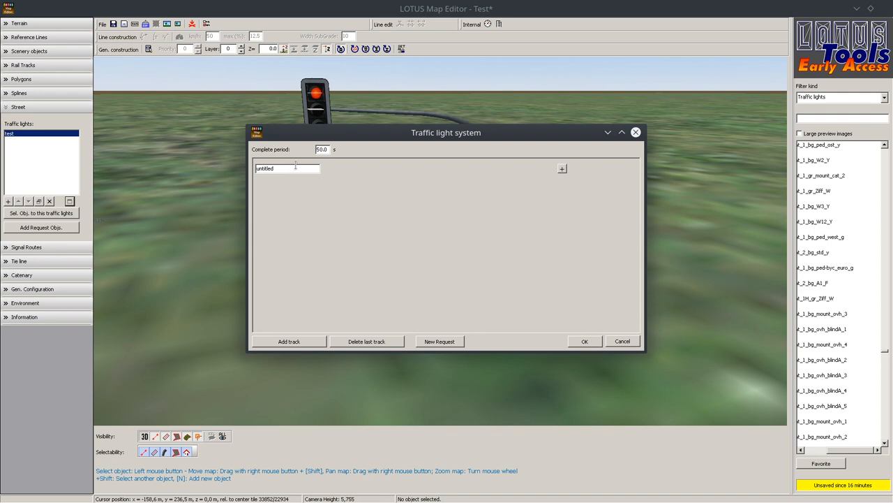
# Step: Rename the untitled track to 'car', add a 'ped' track, and move the dialog aside
pyautogui.doubleClick(271, 167)
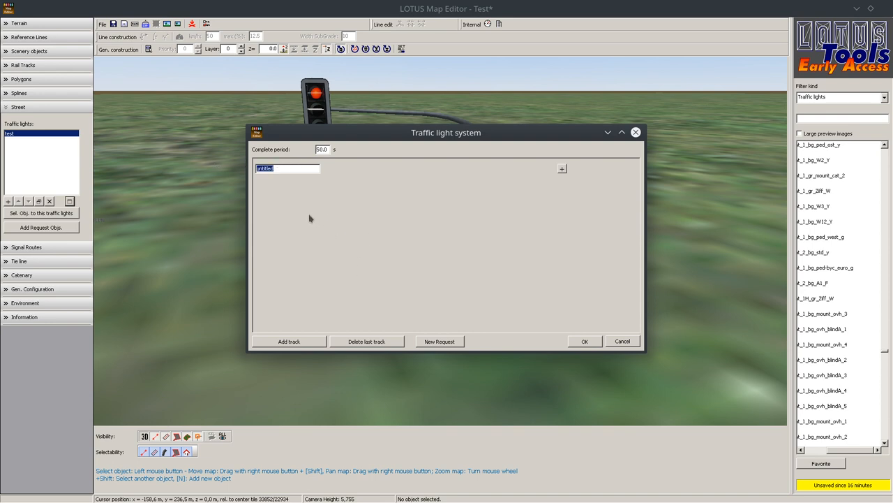
pyautogui.moveTo(305, 213)
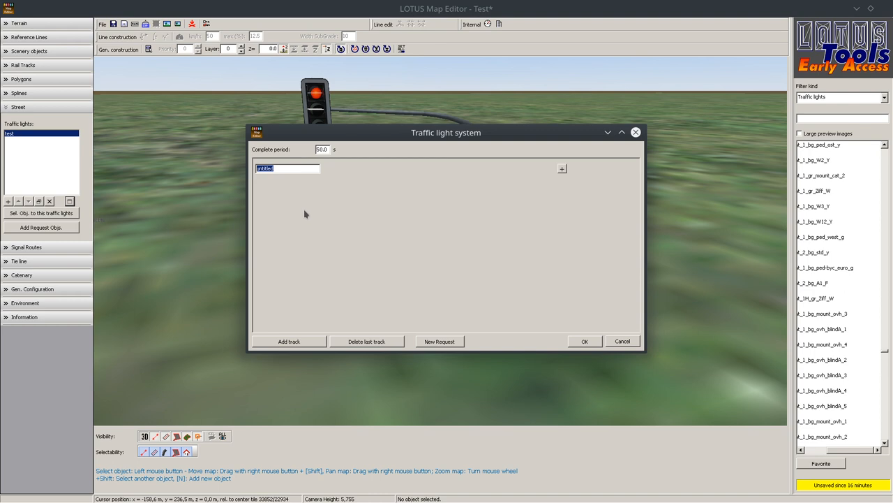
pyautogui.moveTo(296, 195)
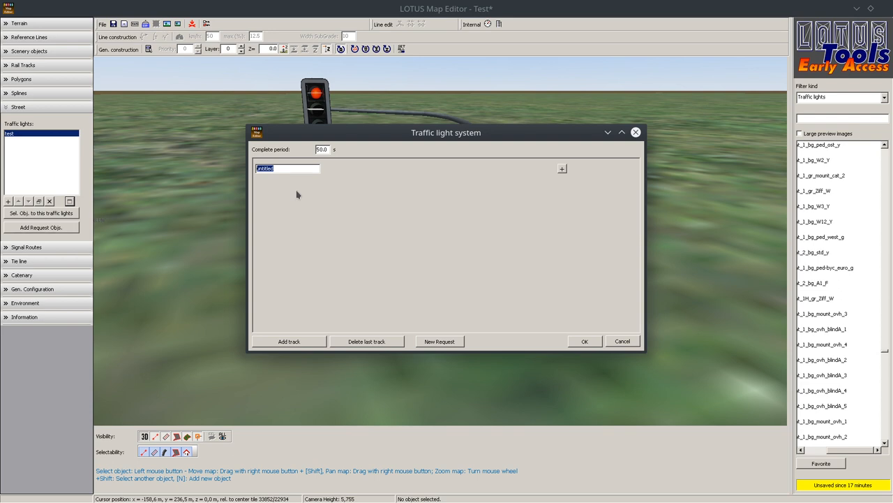
pyautogui.moveTo(294, 342)
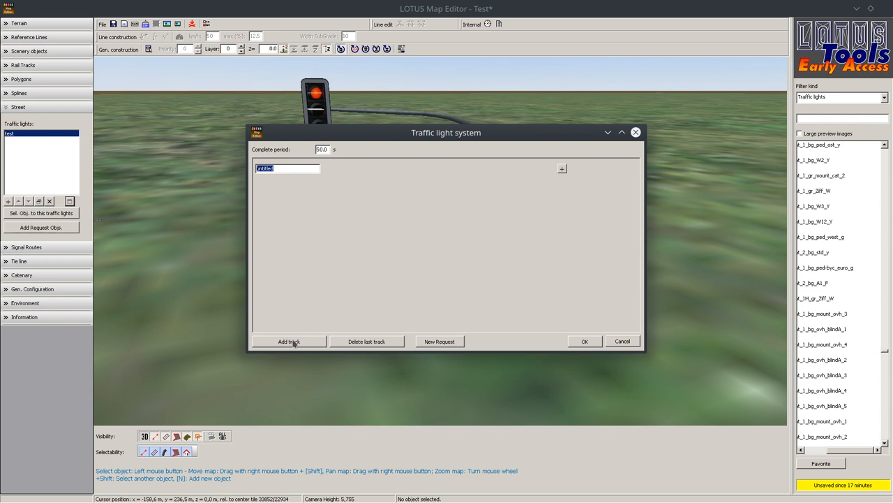
pyautogui.moveTo(446, 133); pyautogui.dragTo(484, 320)
pyautogui.write('ped')
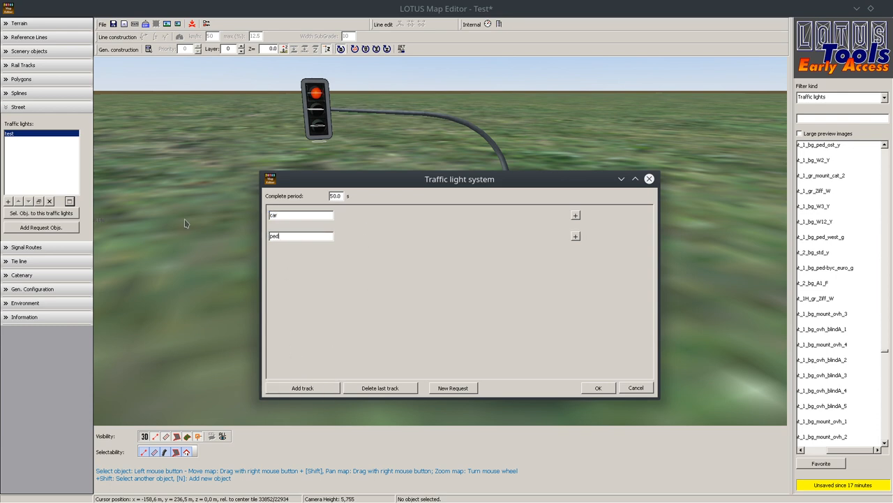
pyautogui.moveTo(459, 179); pyautogui.dragTo(528, 206)
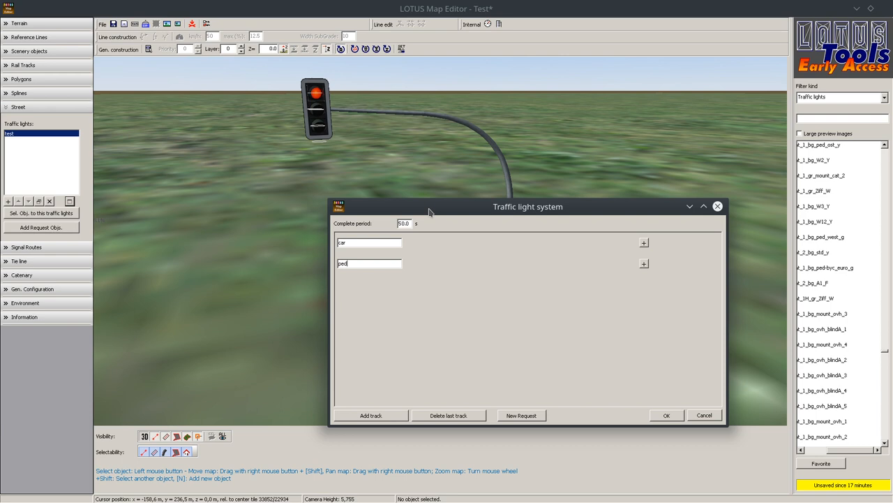
pyautogui.moveTo(362, 391)
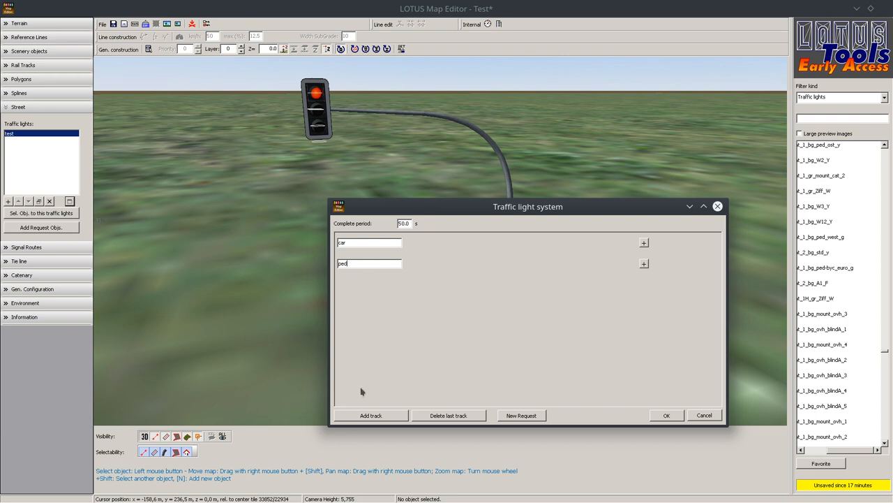
pyautogui.moveTo(436, 291)
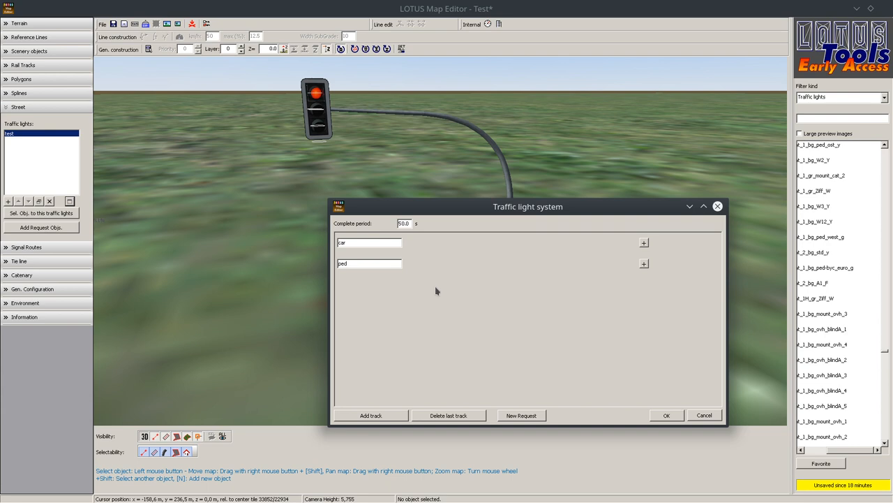
pyautogui.click(369, 263)
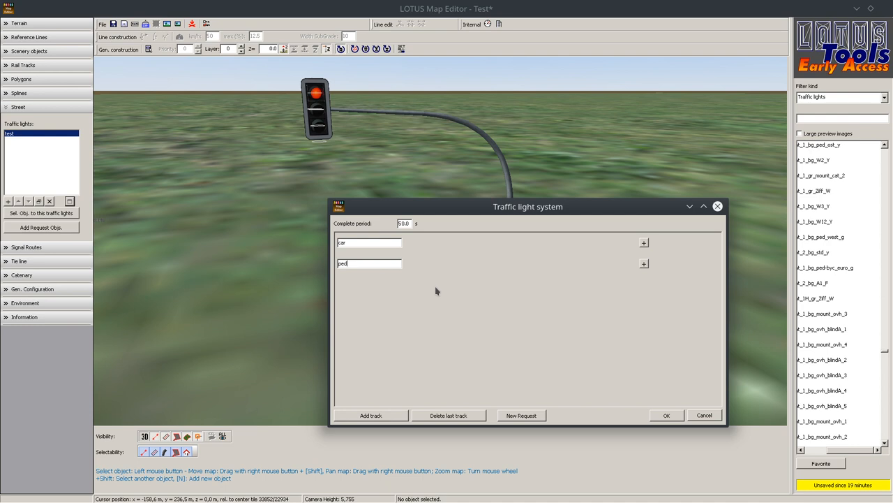
pyautogui.moveTo(323, 258)
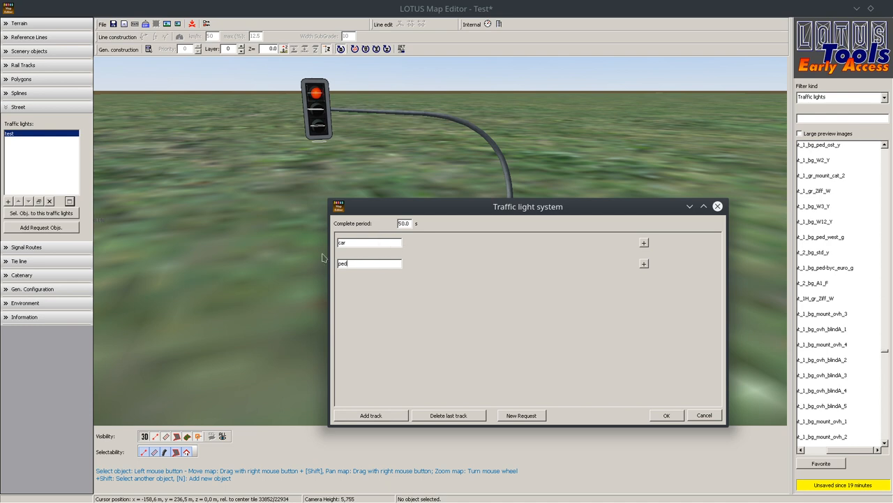
pyautogui.moveTo(431, 242)
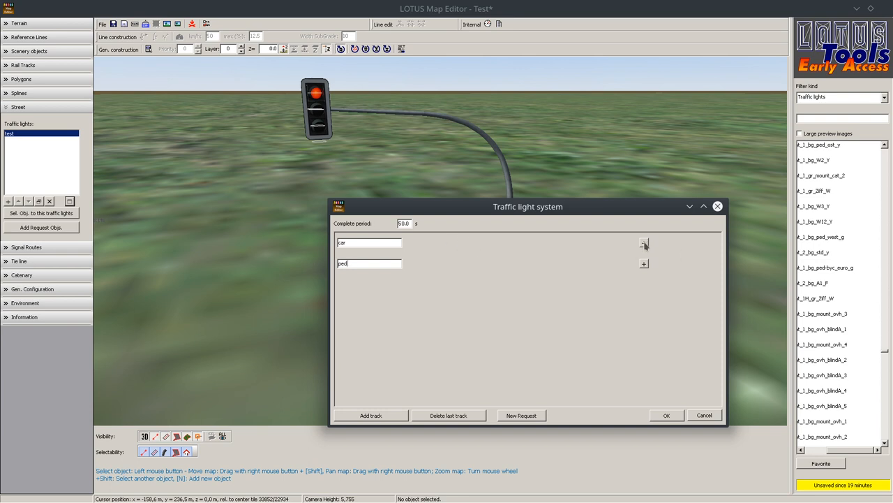
# Step: Give the car track a Red-Yellow phase, a 25-second Green 1 phase, then a yellow phase
pyautogui.click(520, 242)
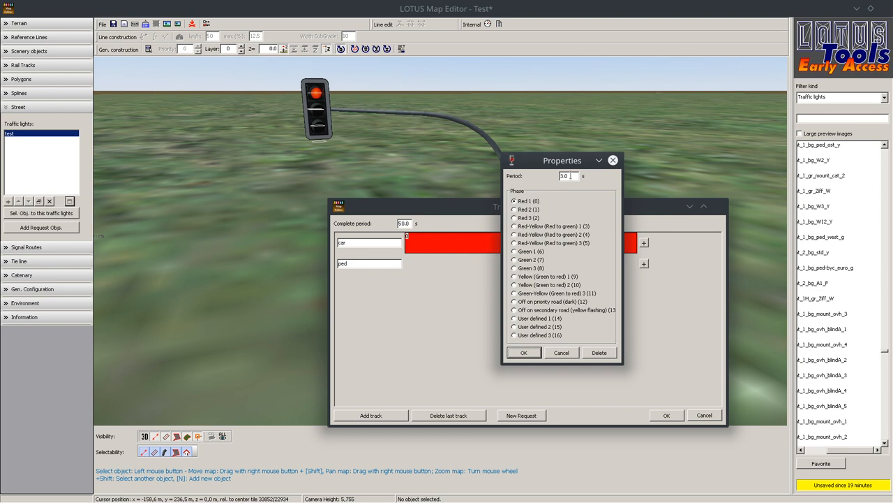
pyautogui.moveTo(560, 196)
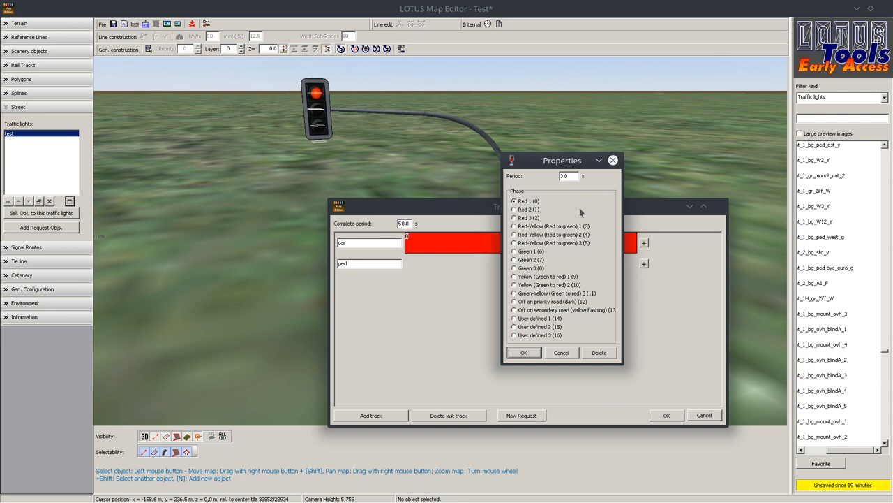
pyautogui.moveTo(582, 212)
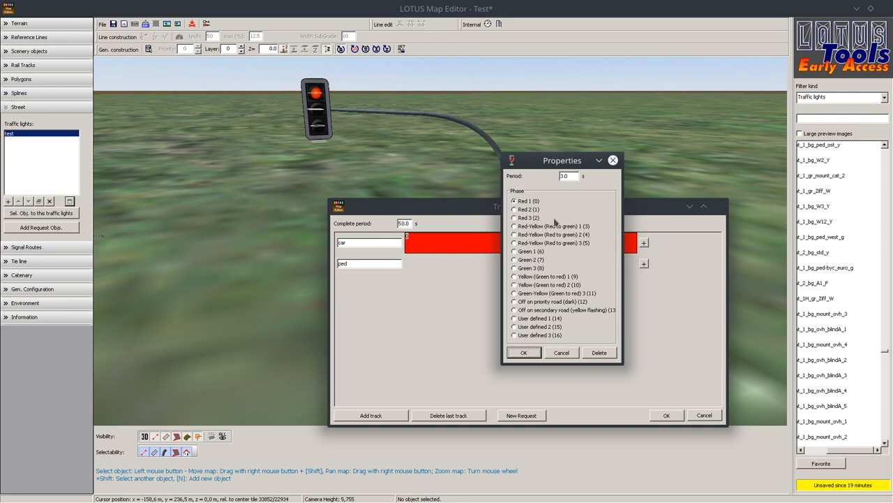
pyautogui.click(514, 226)
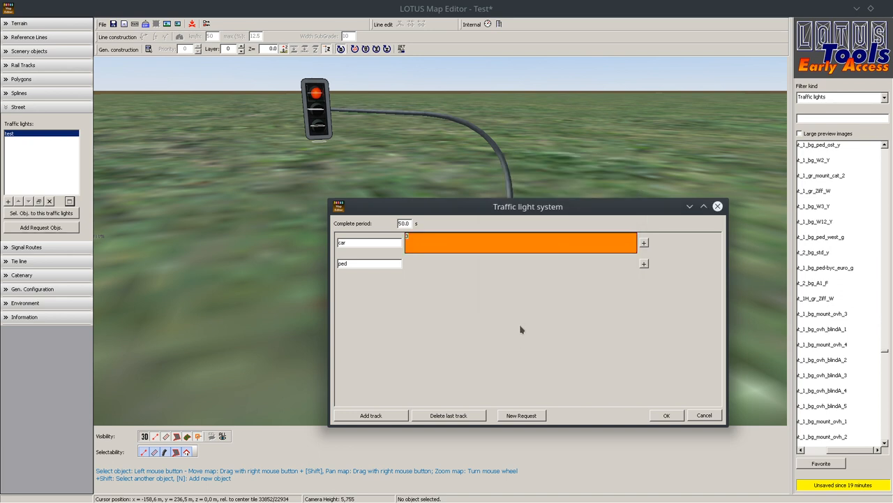
pyautogui.moveTo(566, 242)
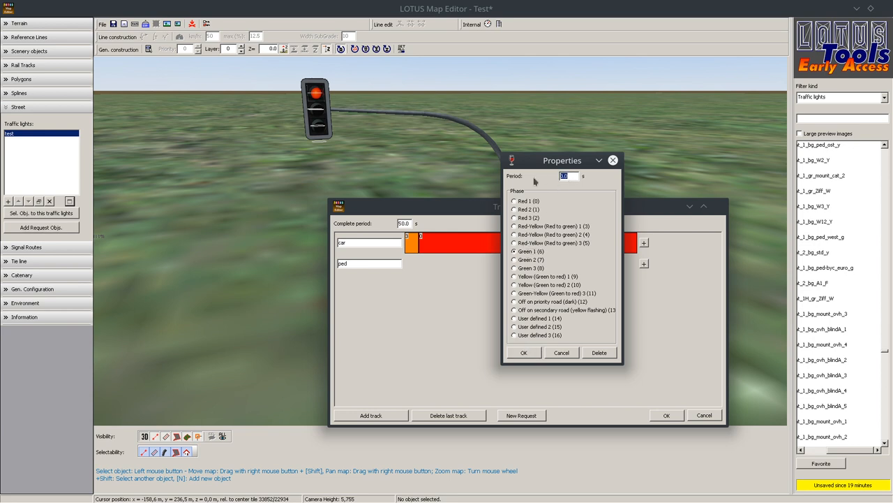
pyautogui.write('25')
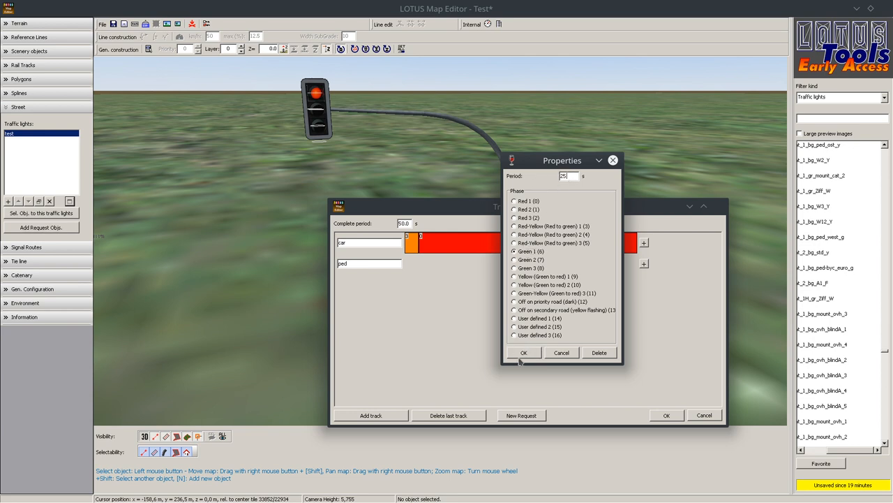
pyautogui.click(524, 352)
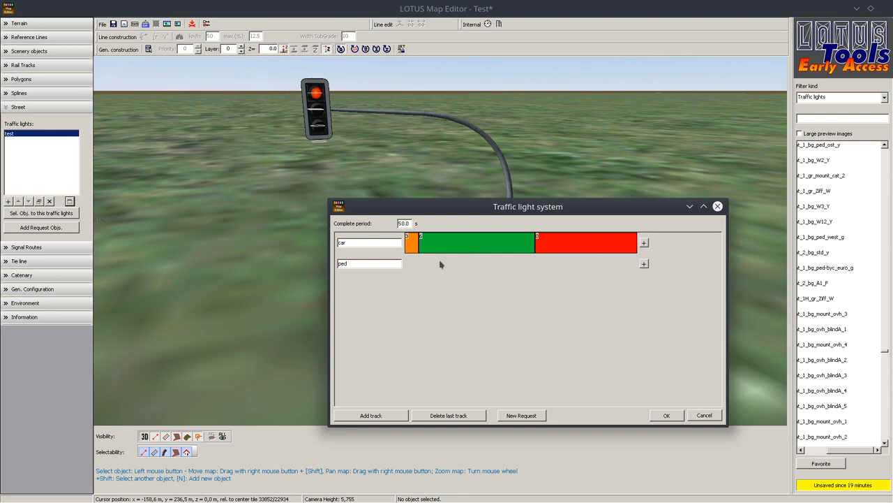
pyautogui.moveTo(497, 258)
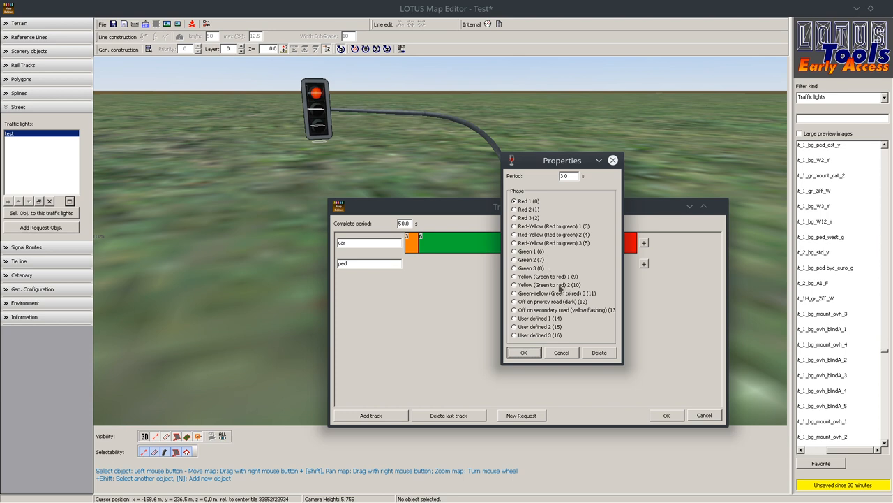
pyautogui.click(515, 276)
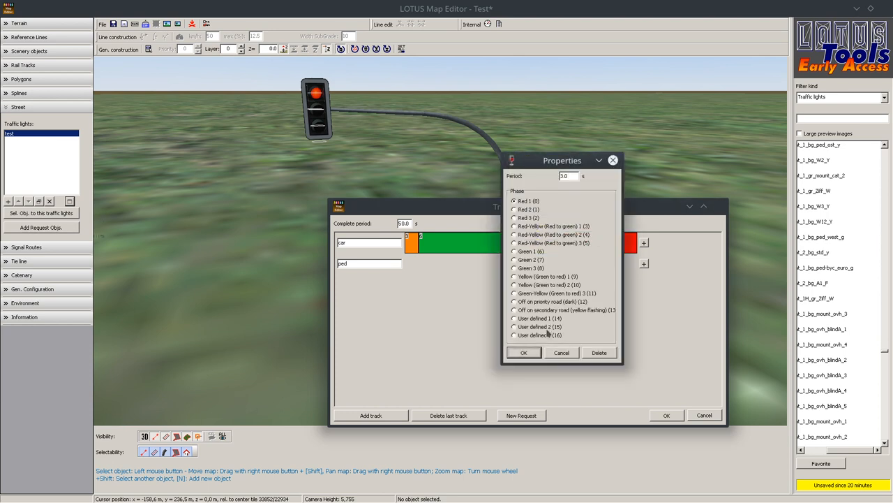
pyautogui.click(523, 352)
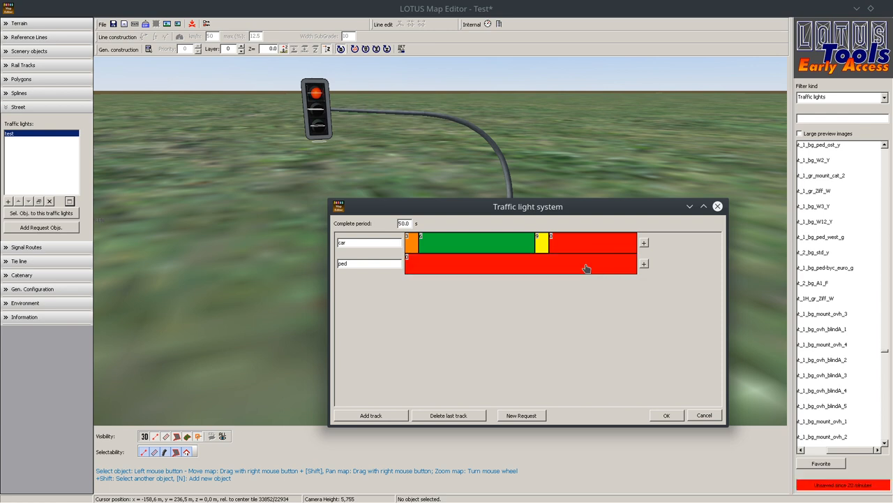
pyautogui.moveTo(332, 272)
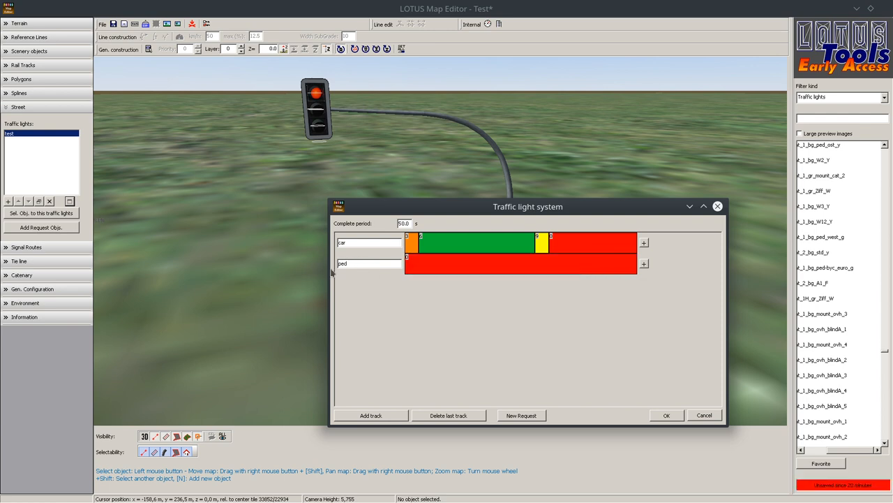
# Step: Move the dialog to uncover the pedestrian lamps and enter a ped phase period of 32
pyautogui.moveTo(528, 206); pyautogui.dragTo(493, 345)
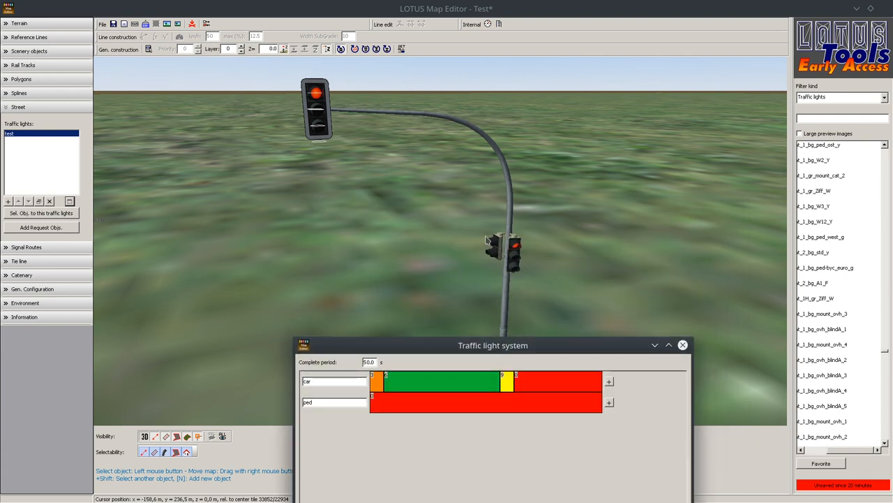
pyautogui.moveTo(508, 249)
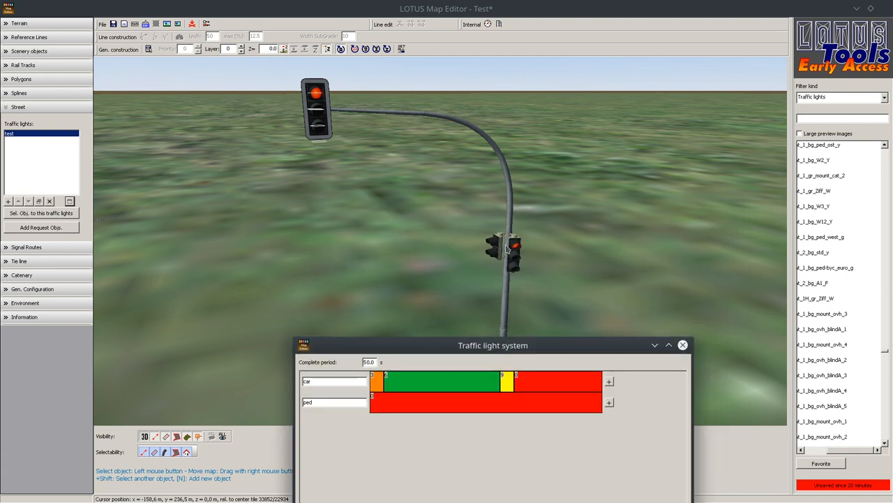
pyautogui.moveTo(370, 352)
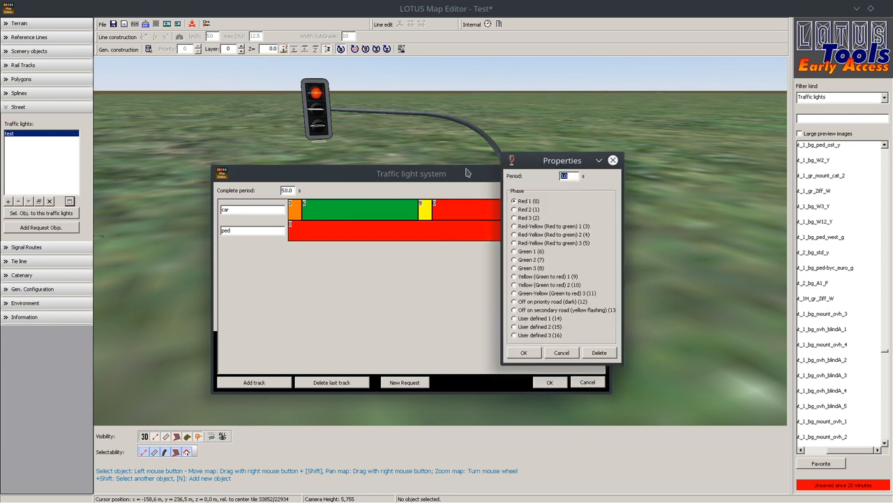
pyautogui.moveTo(377, 308)
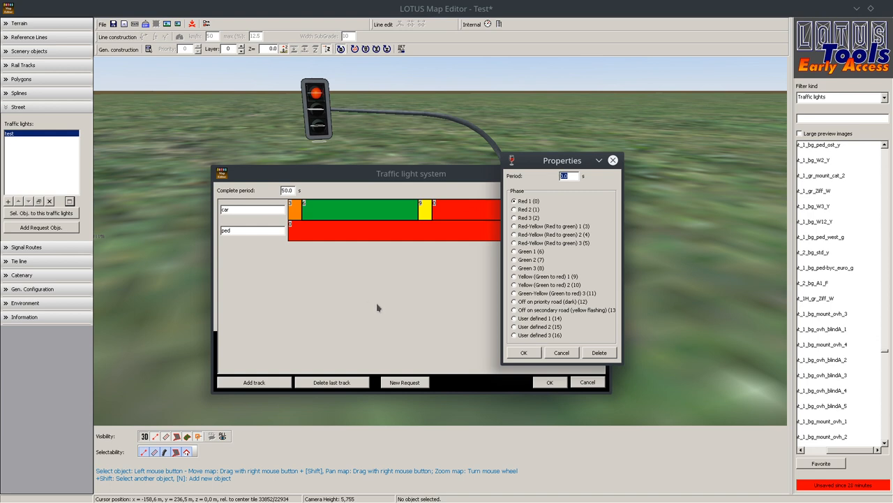
pyautogui.moveTo(294, 213)
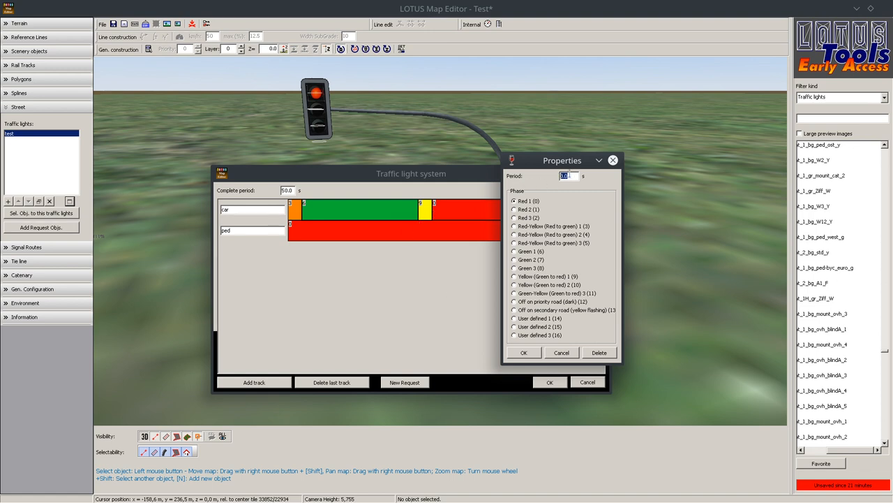
pyautogui.moveTo(569, 175)
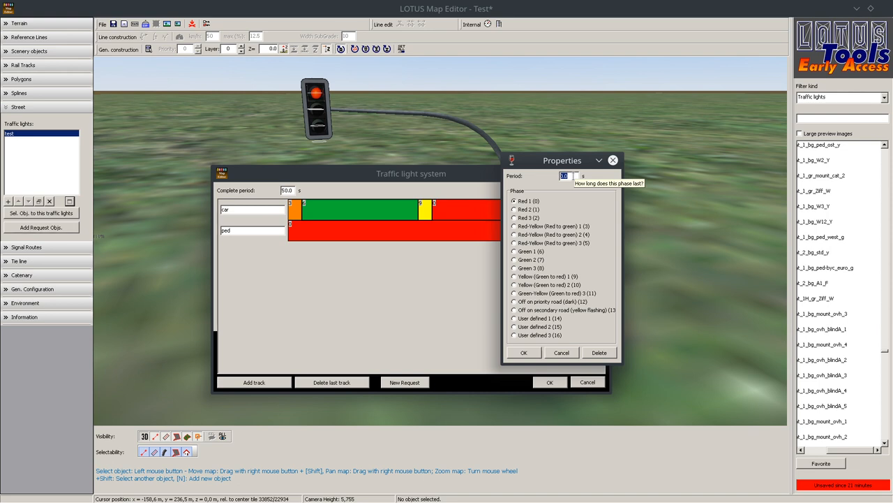
pyautogui.write('32')
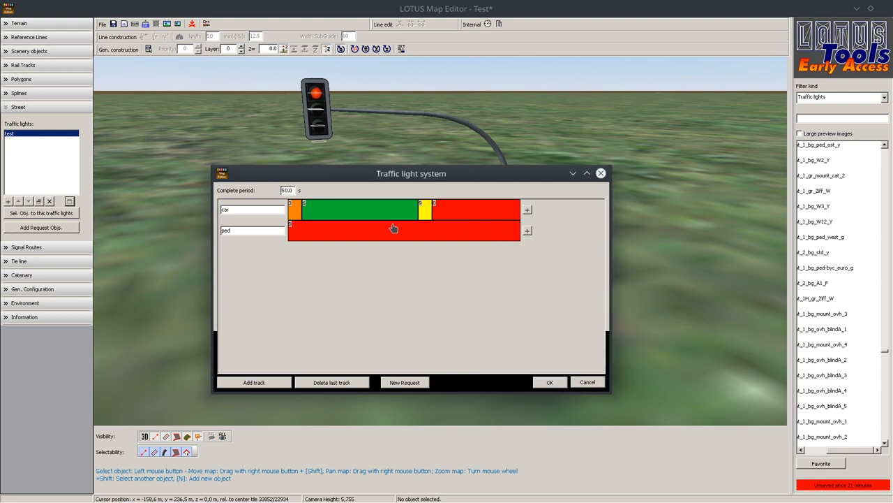
pyautogui.moveTo(531, 234)
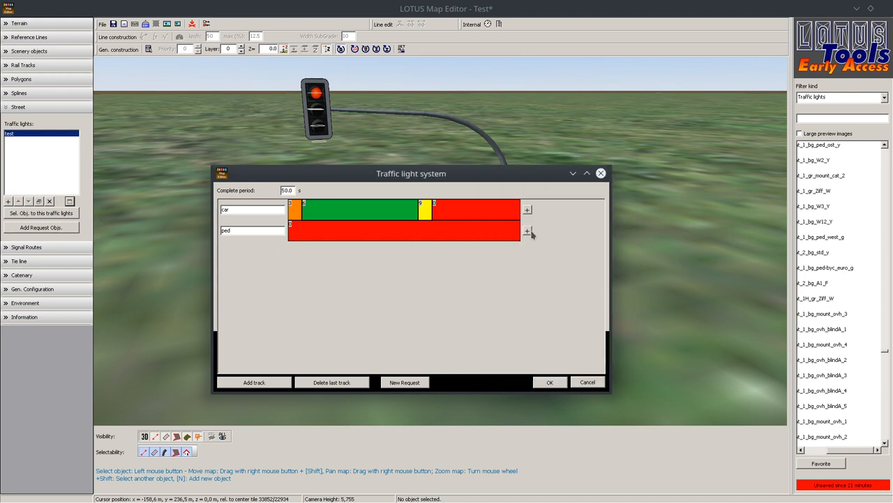
# Step: Add a Green 1 phase to the ped track, edit its duration, and move windows aside
pyautogui.click(527, 232)
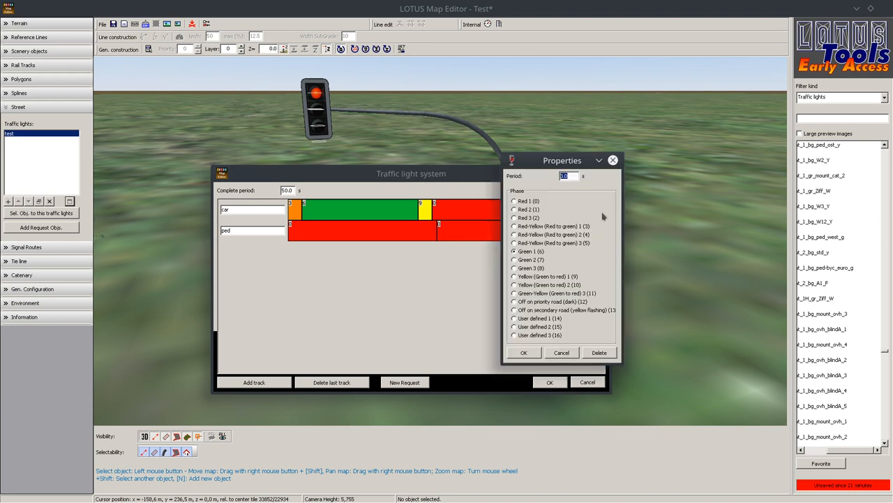
pyautogui.moveTo(567, 210)
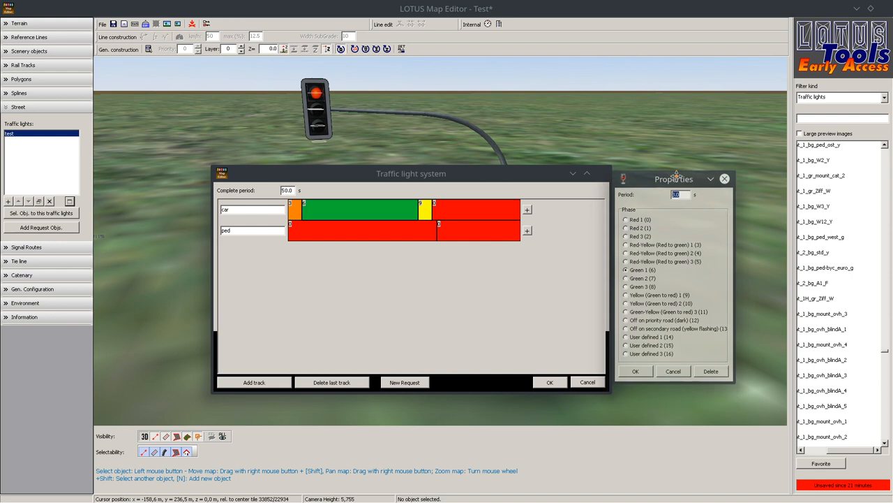
pyautogui.moveTo(673, 179); pyautogui.dragTo(441, 255)
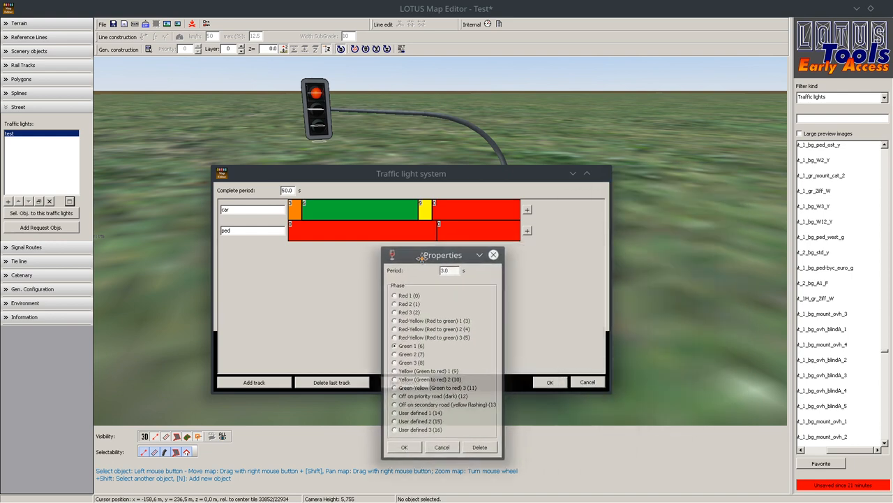
pyautogui.moveTo(441, 254); pyautogui.dragTo(192, 175)
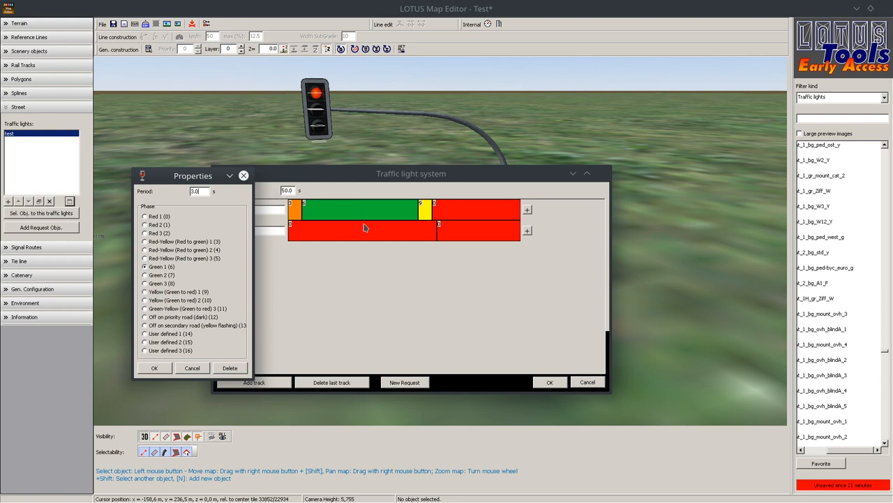
pyautogui.moveTo(417, 249)
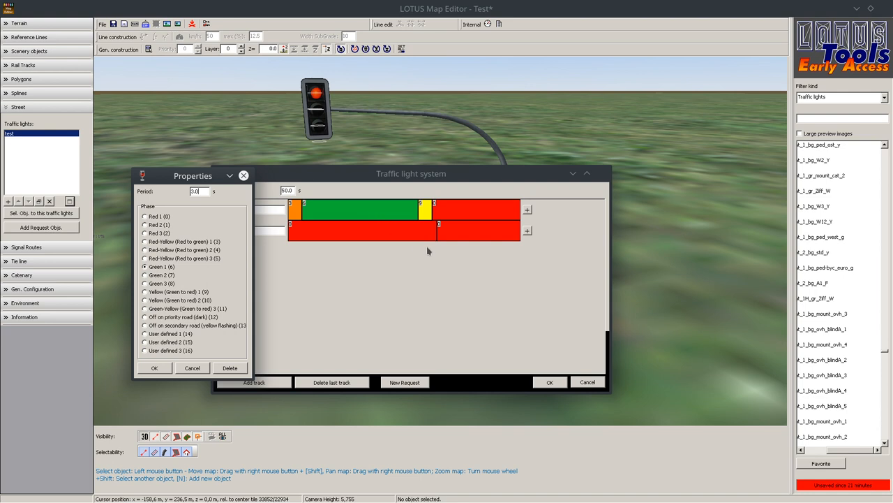
pyautogui.moveTo(431, 284)
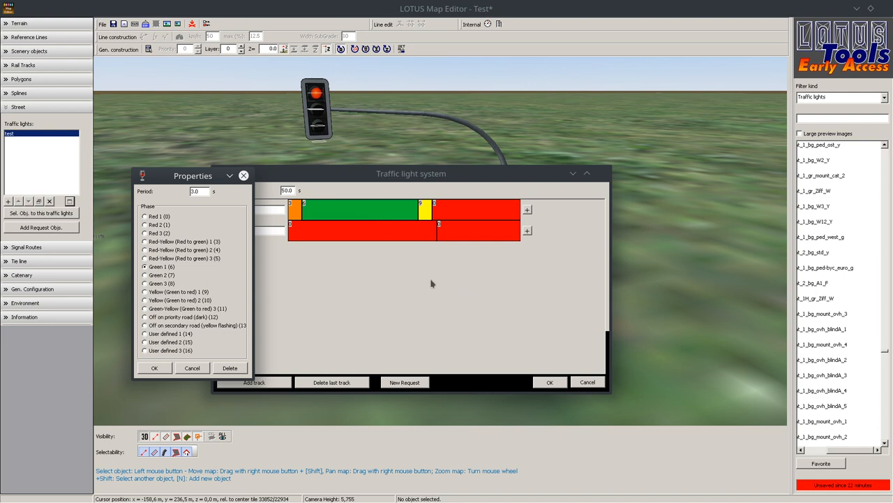
pyautogui.tripleClick(198, 191)
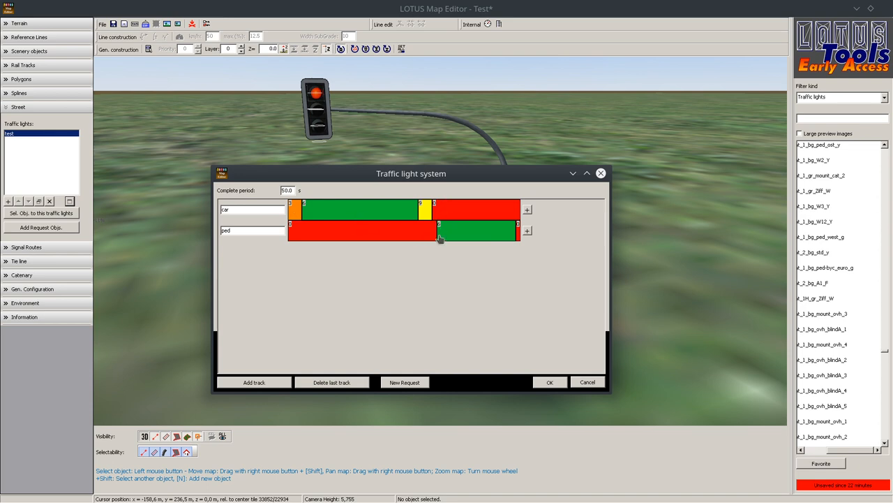
pyautogui.moveTo(411, 173); pyautogui.dragTo(402, 177)
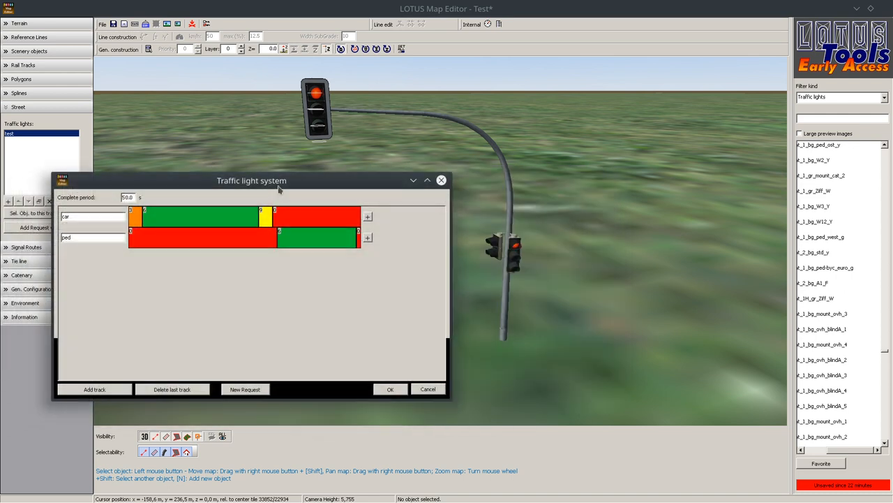
pyautogui.moveTo(464, 339)
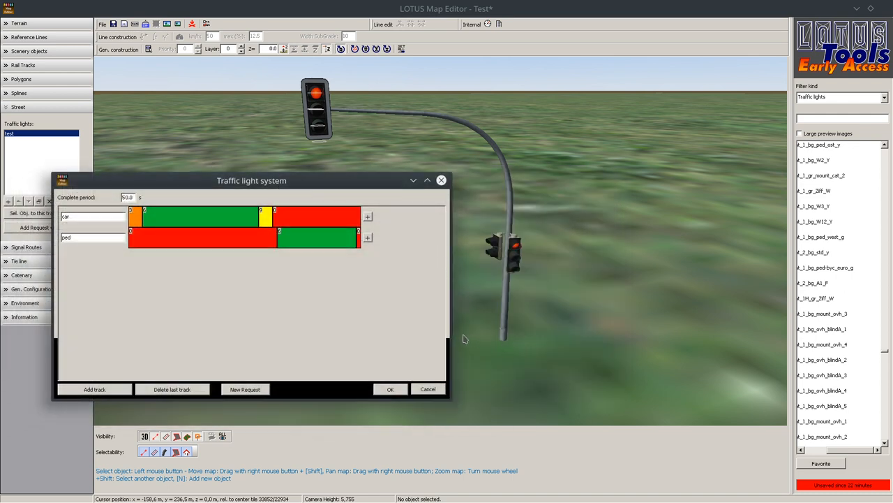
pyautogui.moveTo(485, 356)
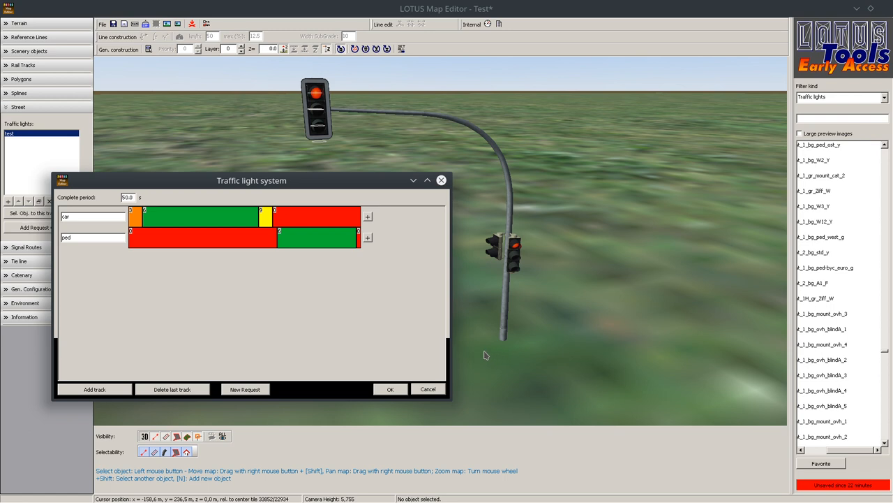
pyautogui.moveTo(481, 349)
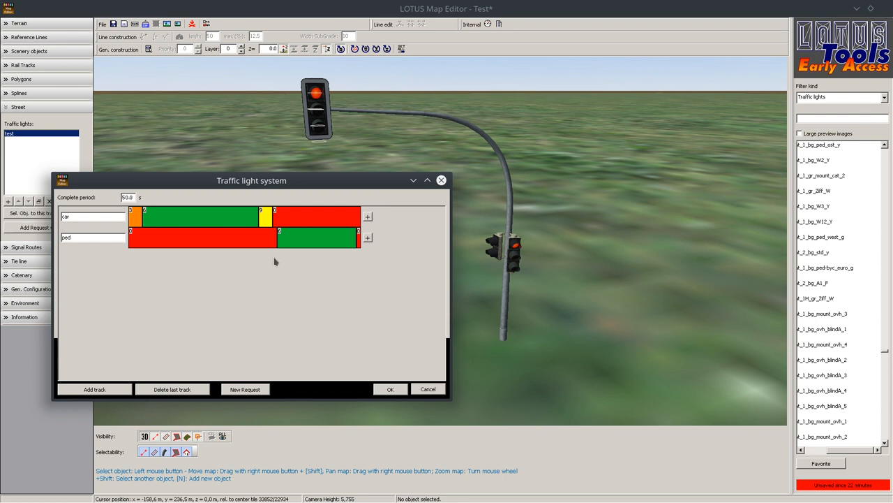
pyautogui.moveTo(440, 331)
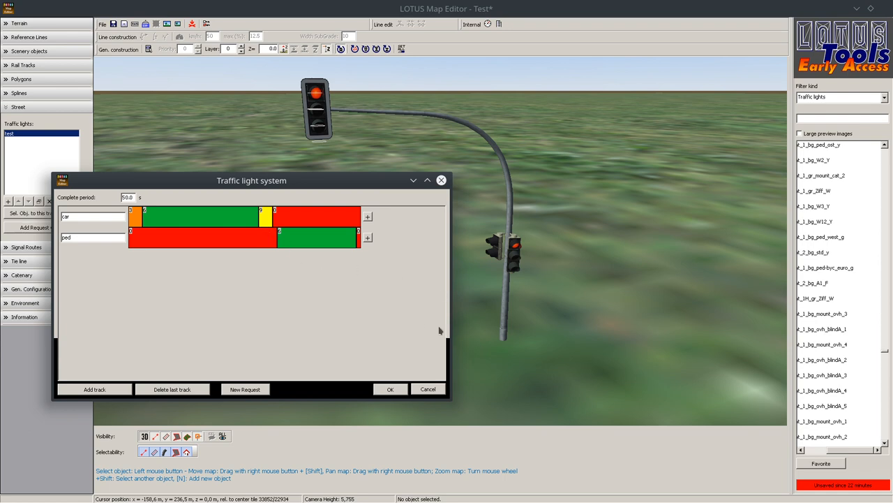
pyautogui.moveTo(522, 337)
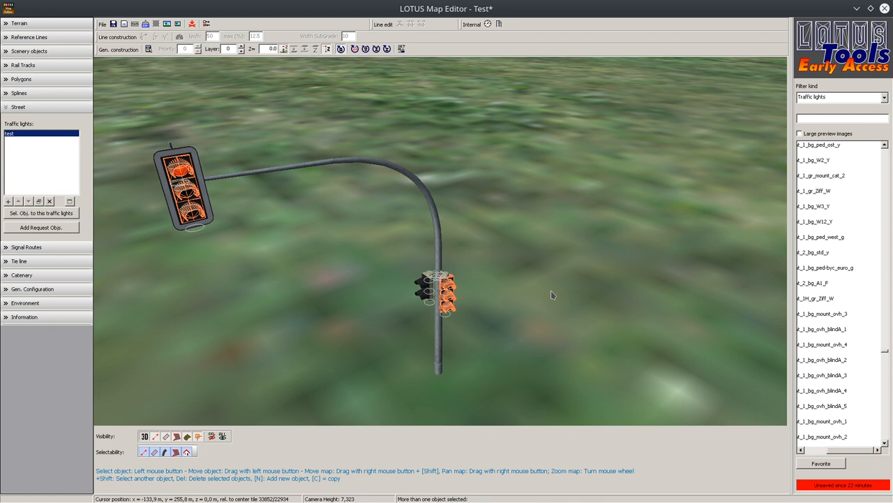
# Step: Link the selected car lamps to the 'car' track, then select and assign the pedestrian lamps
pyautogui.click(41, 213)
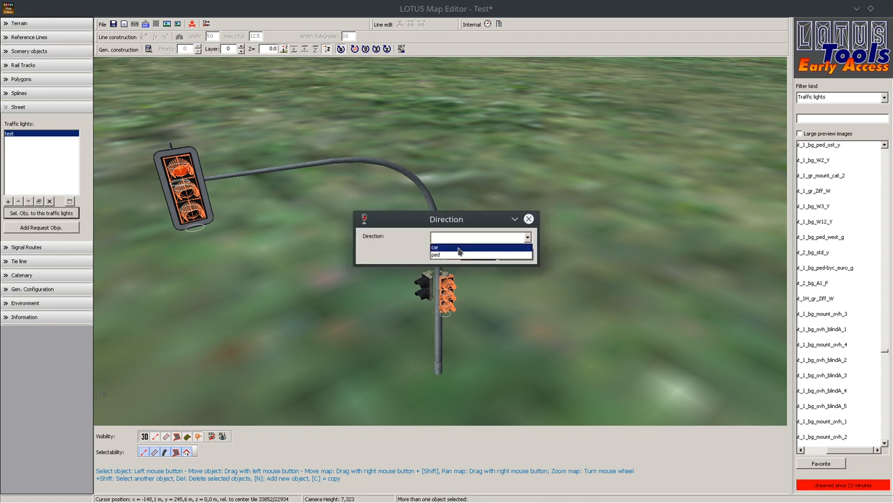
pyautogui.click(435, 248)
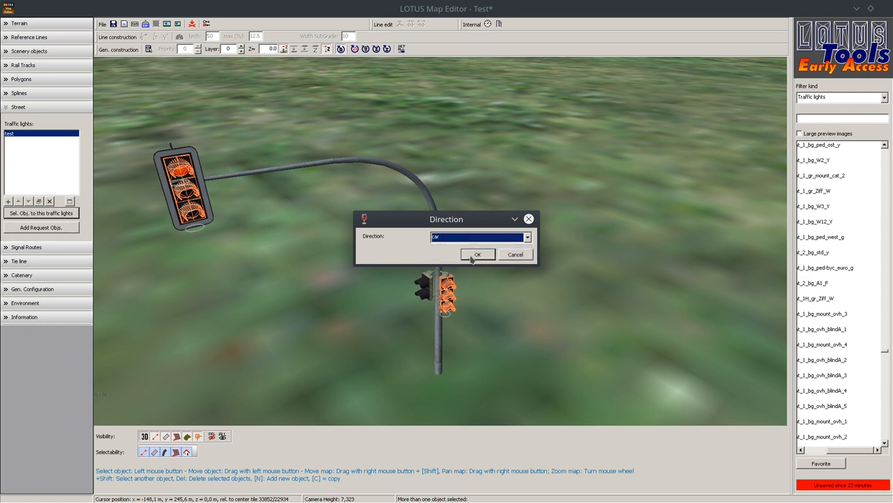
pyautogui.click(477, 254)
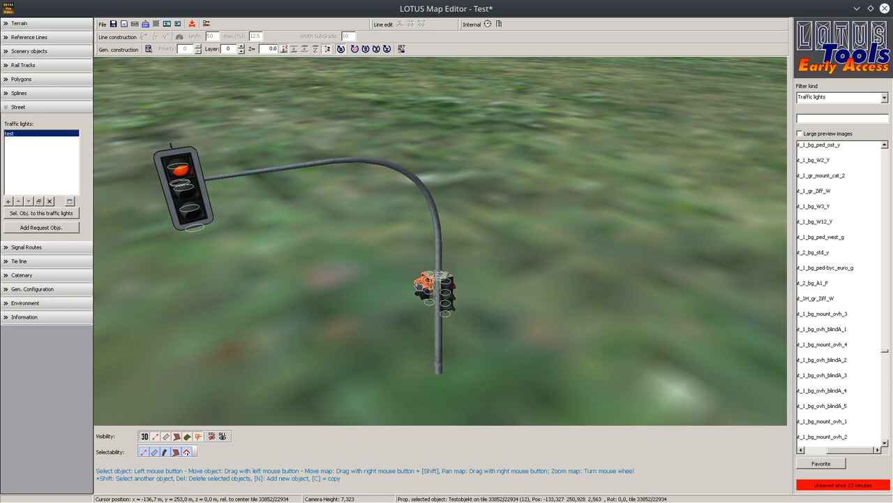
pyautogui.click(41, 213)
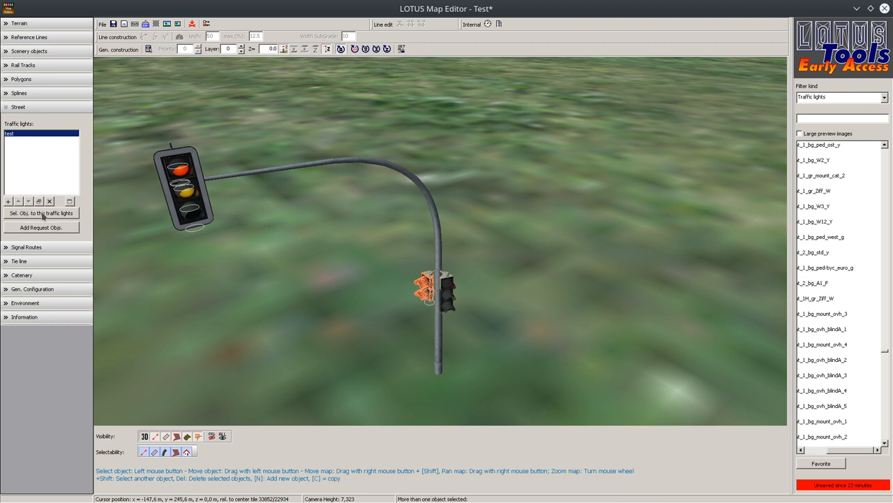
pyautogui.click(41, 213)
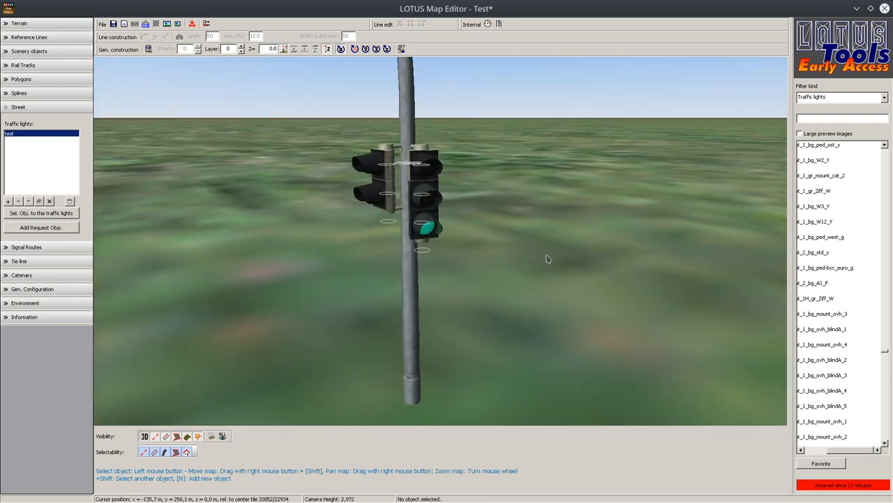
pyautogui.scroll(-3)
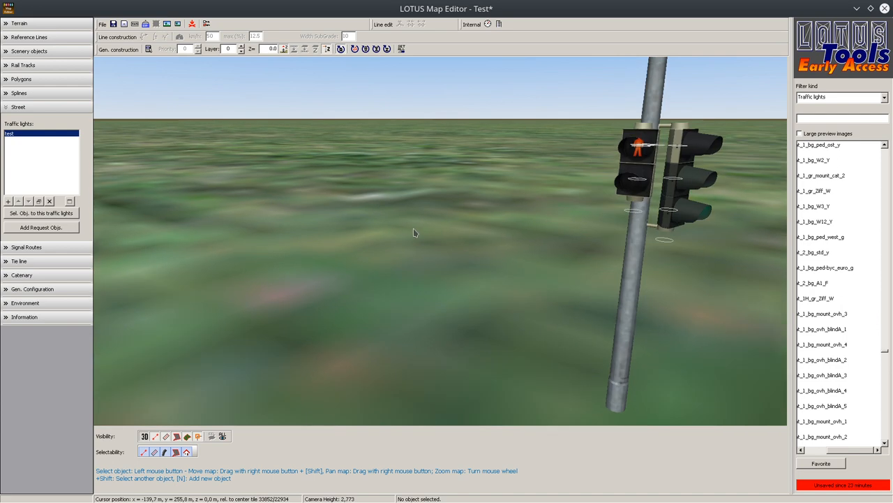
pyautogui.scroll(-3)
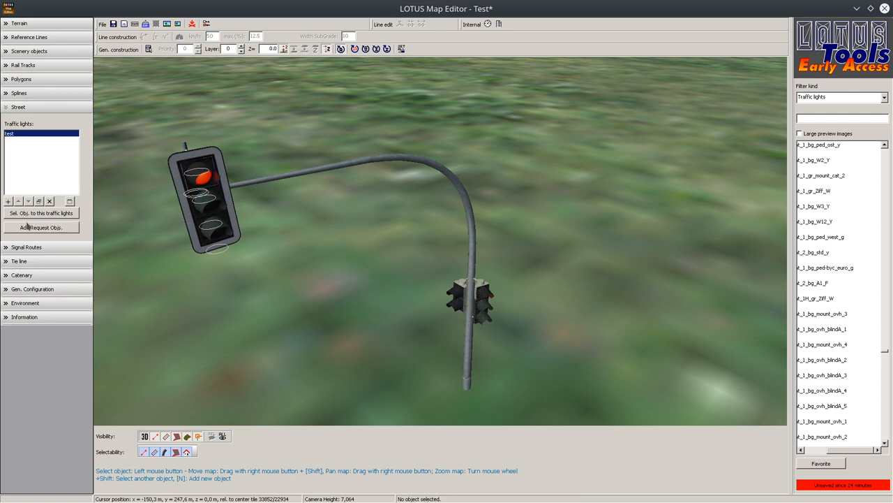
pyautogui.moveTo(41, 227)
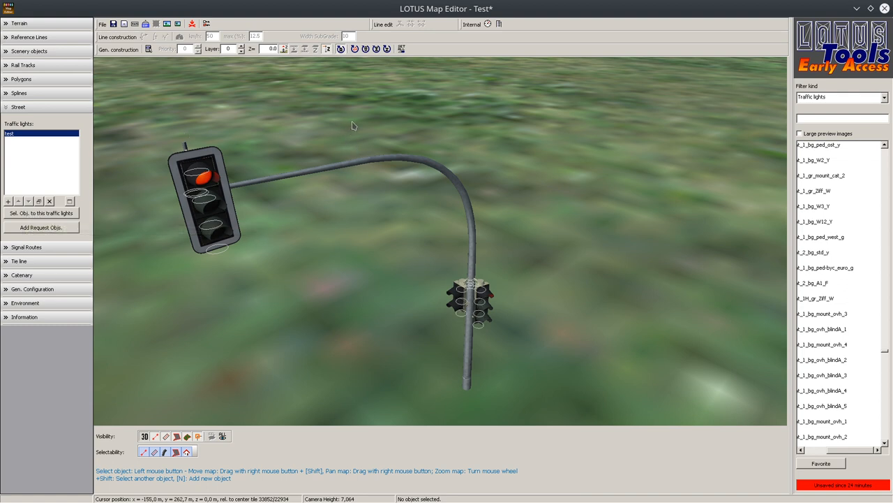
pyautogui.moveTo(334, 135)
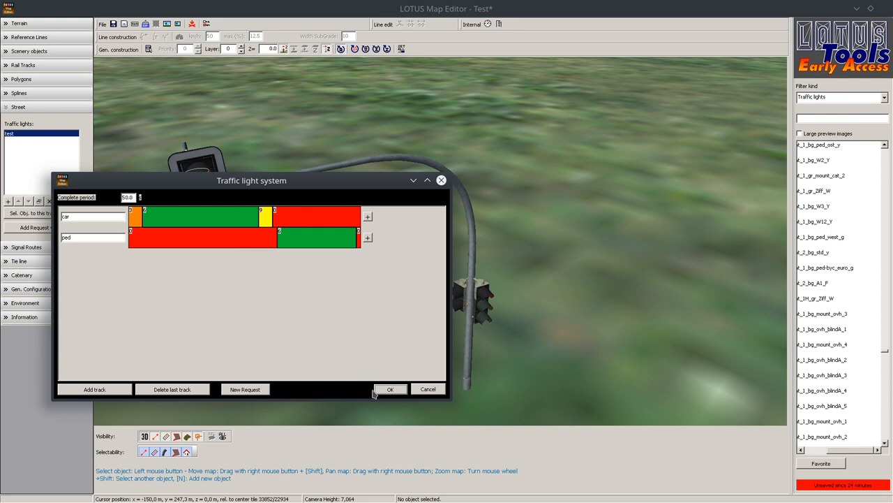
# Step: Confirm the phase plan with OK, then zoom the 3D view to watch the lamps cycle
pyautogui.click(389, 389)
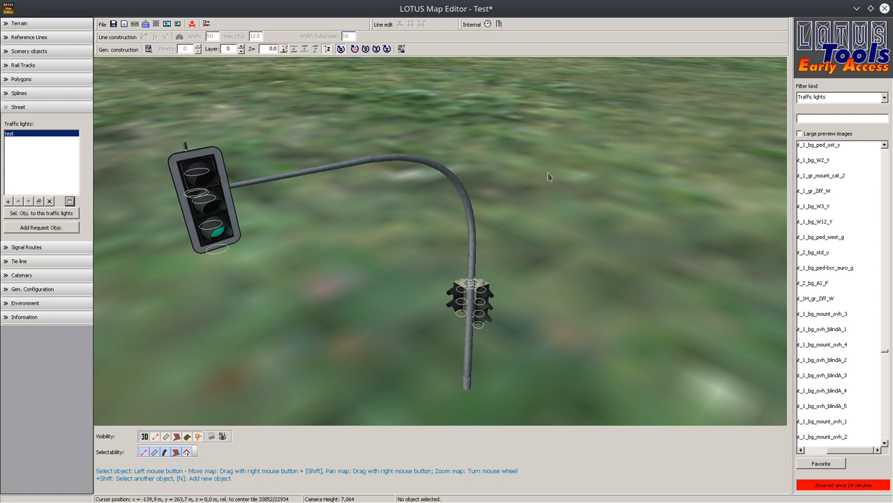
pyautogui.moveTo(247, 214)
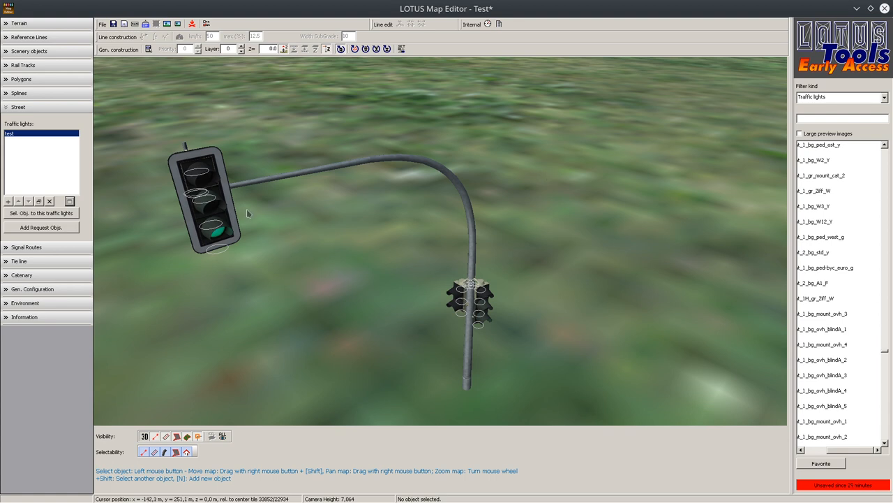
pyautogui.click(203, 203)
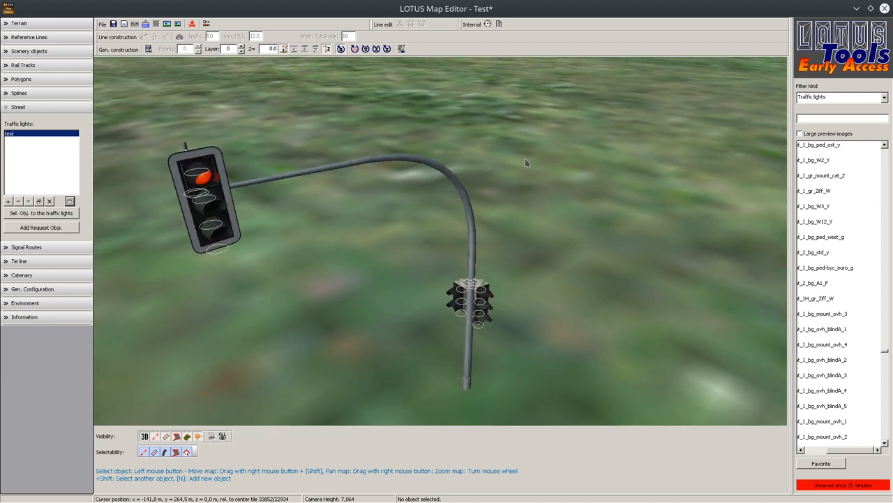
pyautogui.scroll(-3)
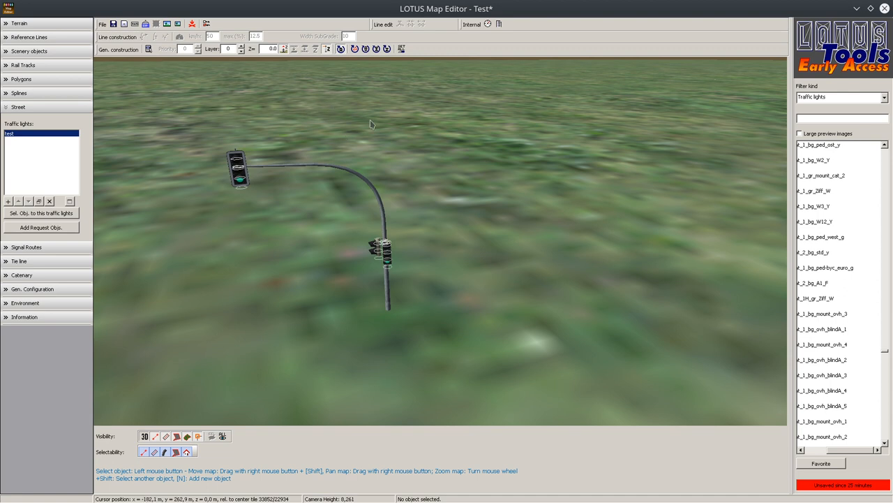
pyautogui.moveTo(382, 131)
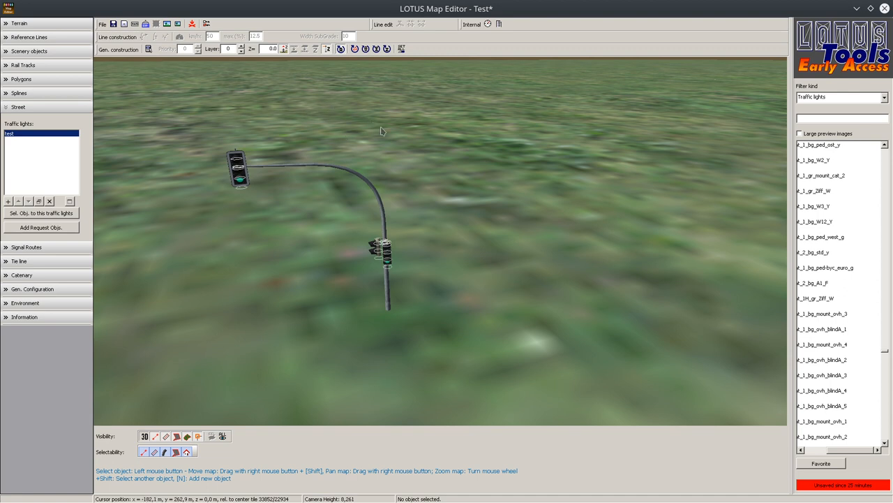
pyautogui.scroll(3)
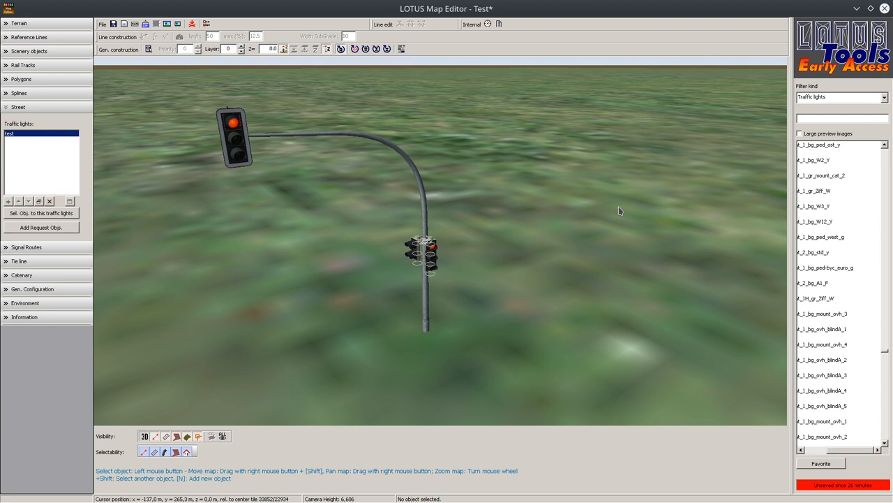
pyautogui.moveTo(588, 206)
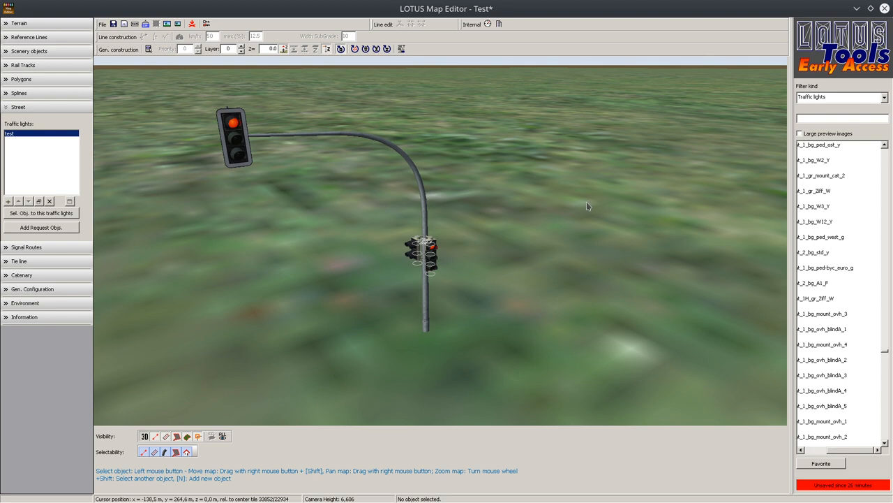